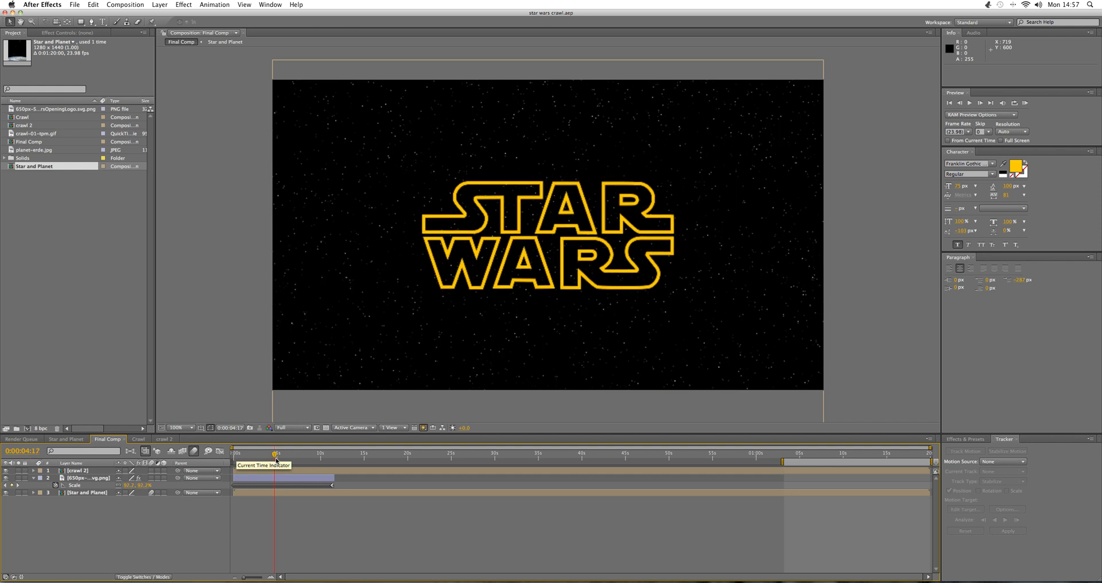
# Step: Scrub the preview through the crawl and starfield, then return to the start with the logo
pyautogui.click(542, 453)
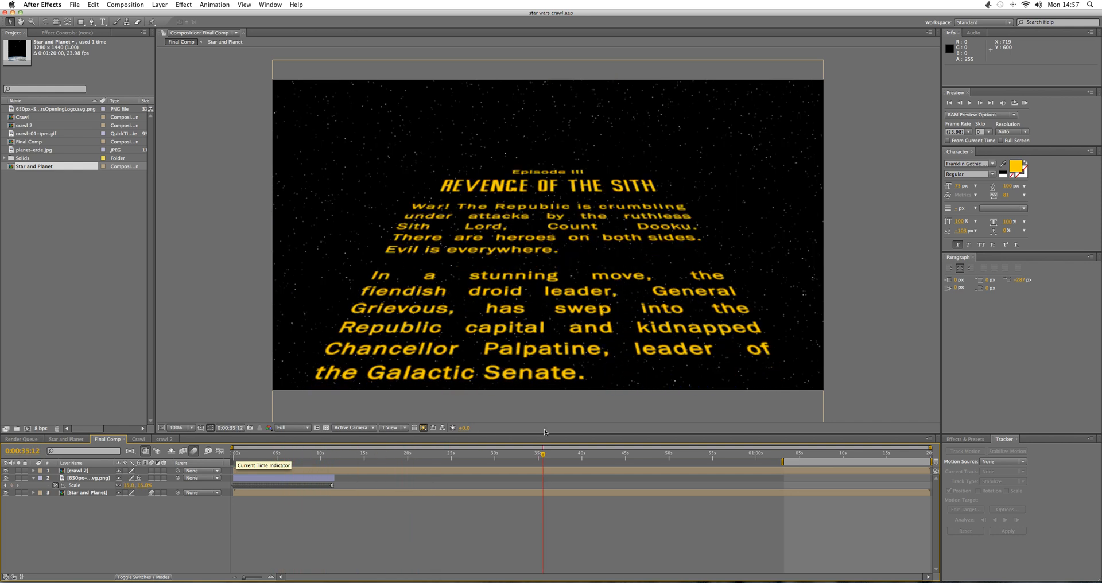
pyautogui.click(863, 452)
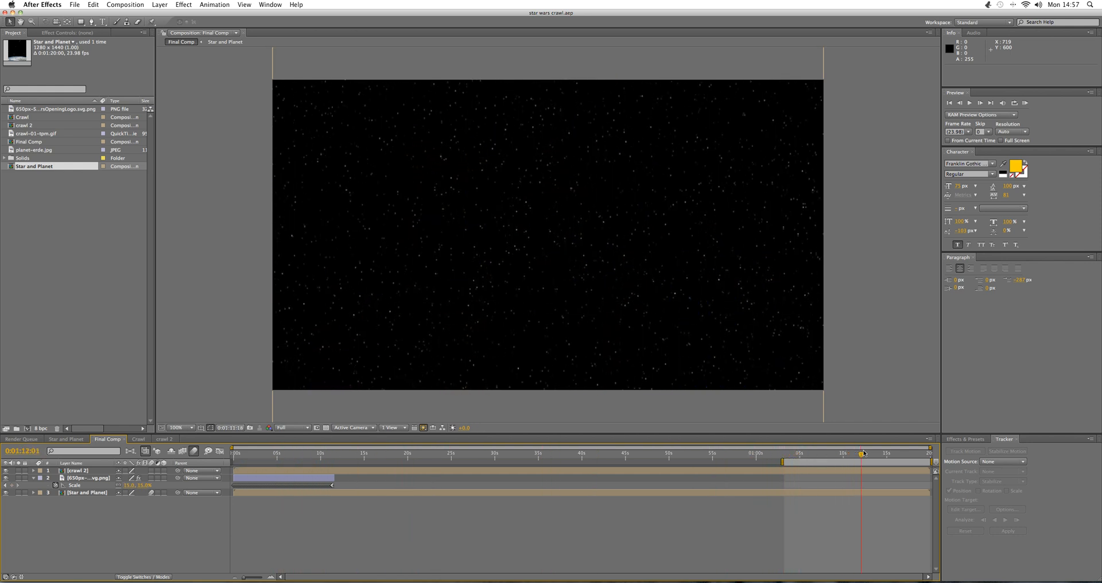
pyautogui.click(324, 454)
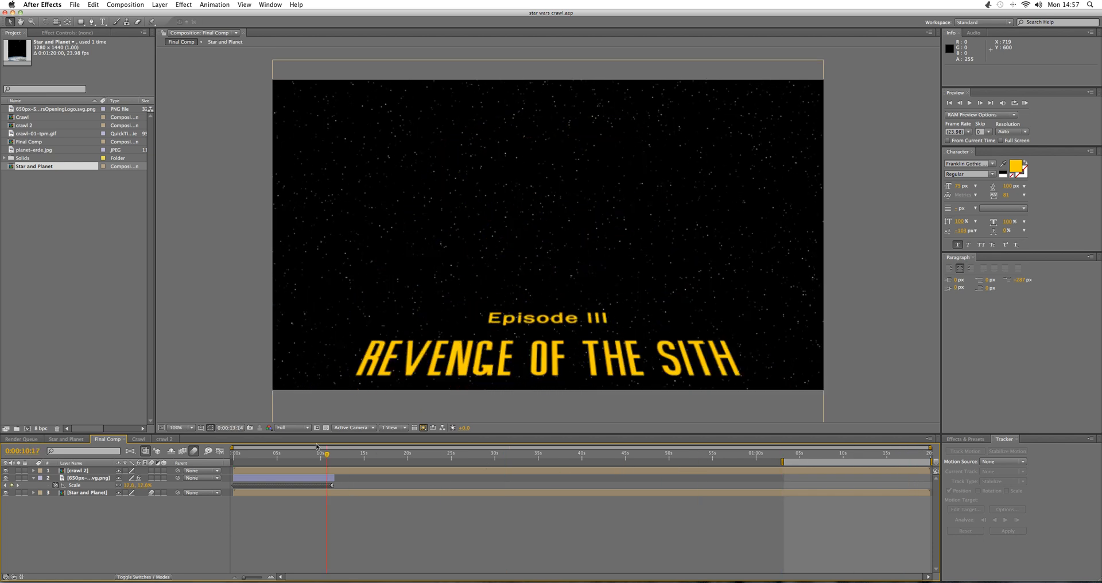
pyautogui.click(126, 5)
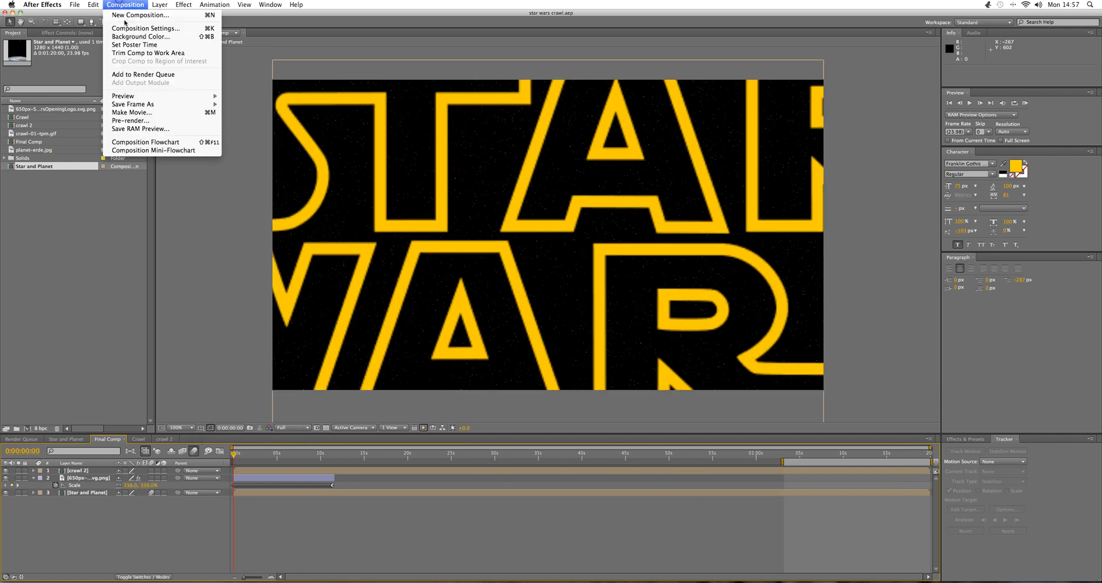
# Step: Create a new composition named Stars and Planet, 1280 wide by 1440 tall
pyautogui.click(146, 28)
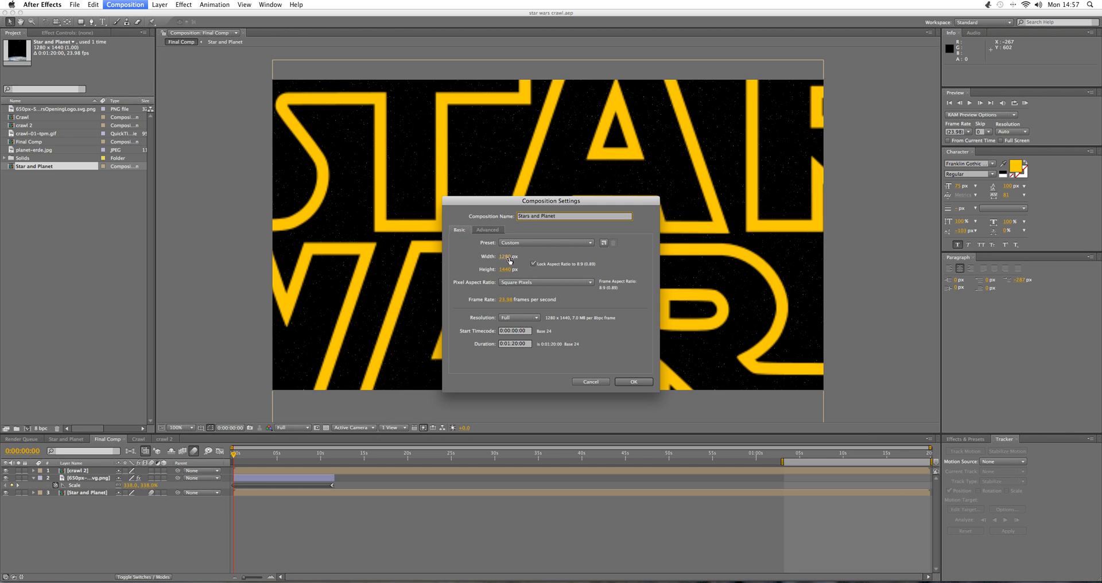
pyautogui.click(507, 269)
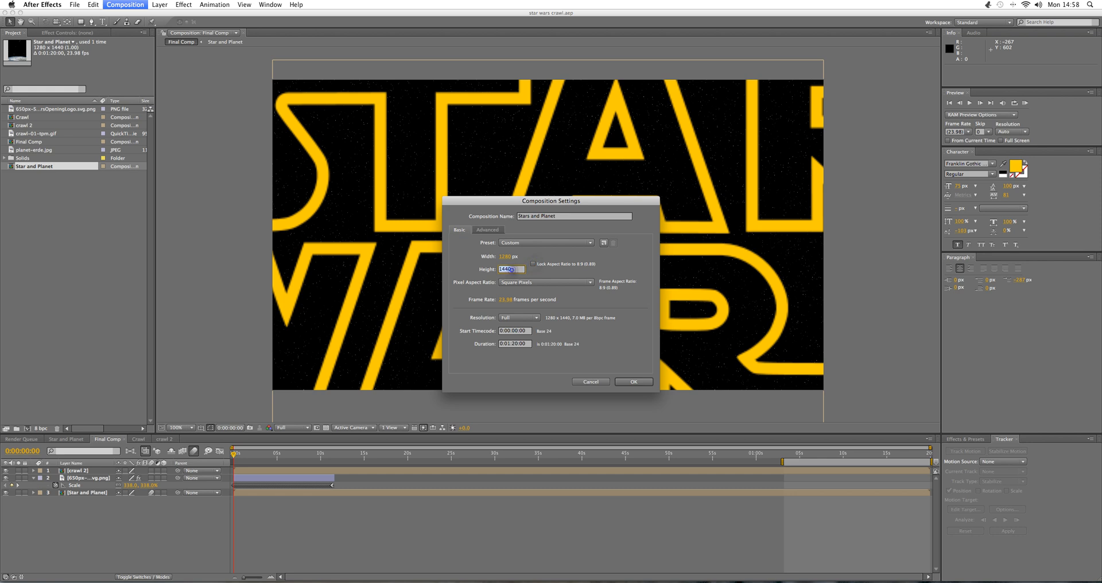
pyautogui.write('720')
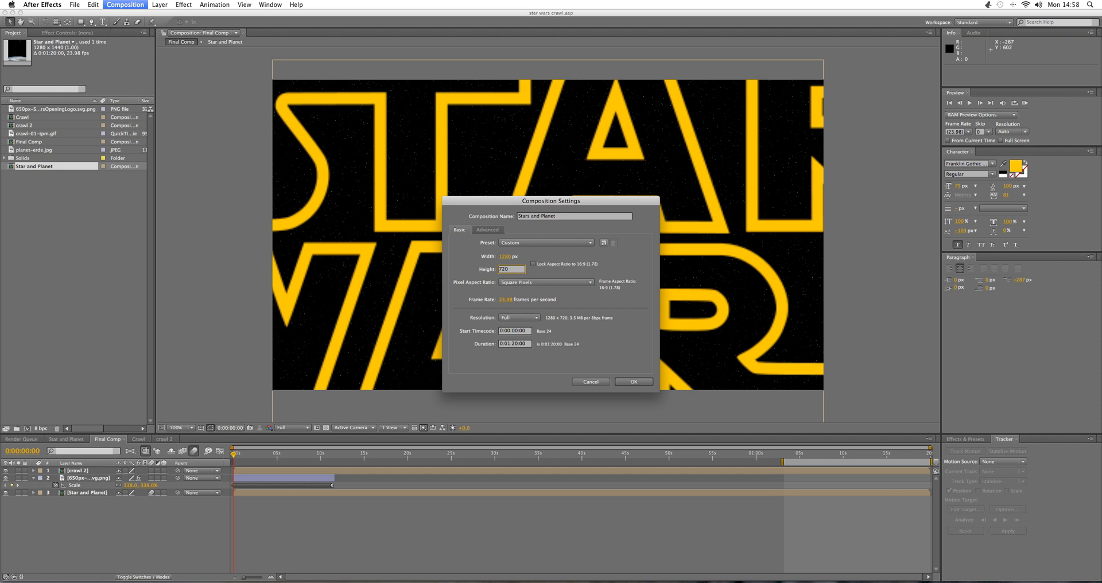
pyautogui.write('1440')
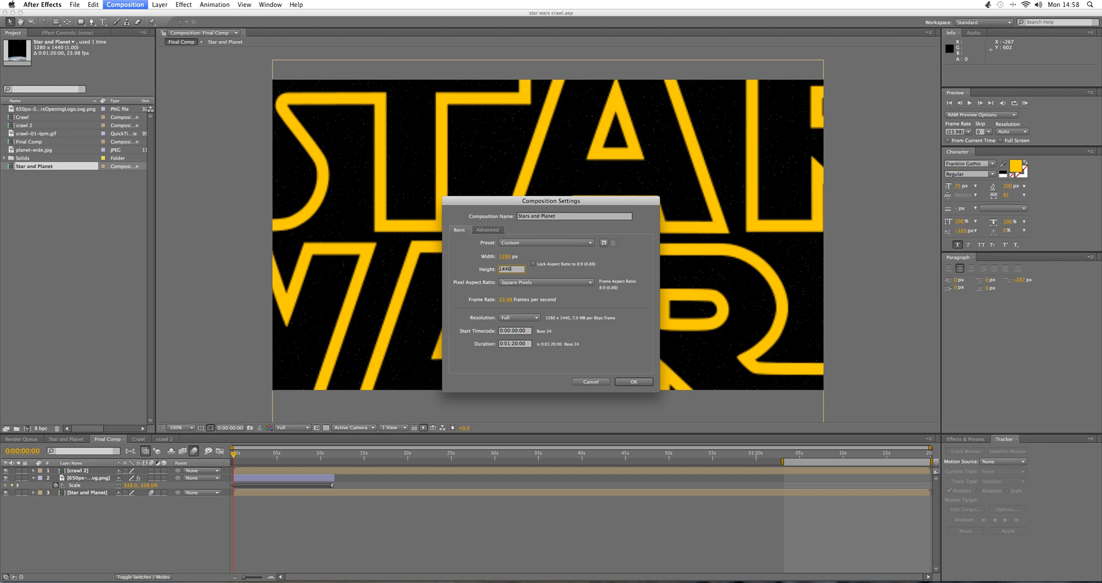
pyautogui.click(534, 264)
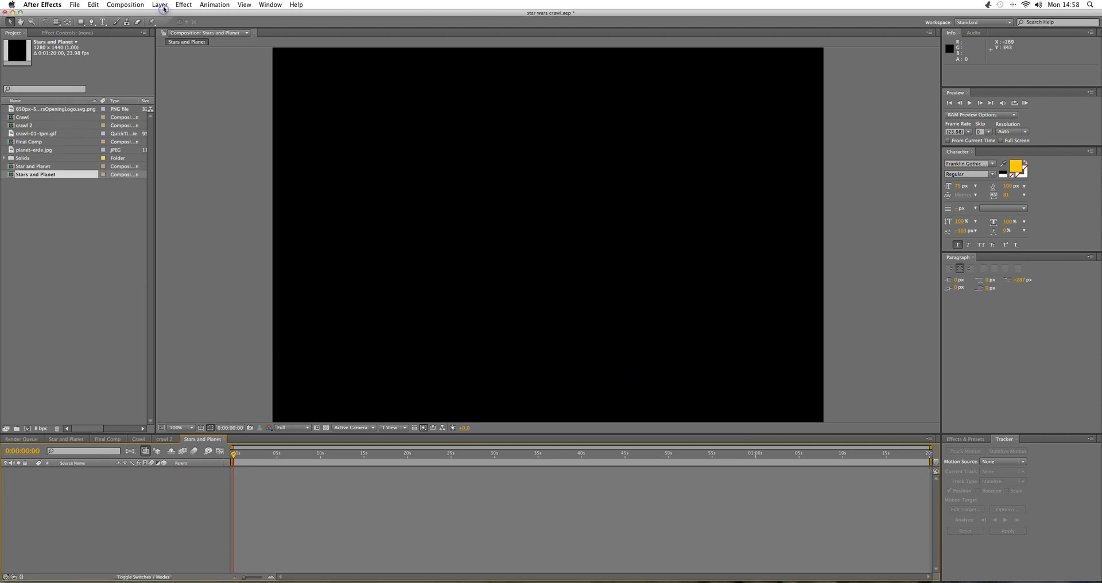
# Step: Add a comp-size black solid with Fractal Noise, contrast raised and brightness lowered into sparse stars
pyautogui.click(159, 5)
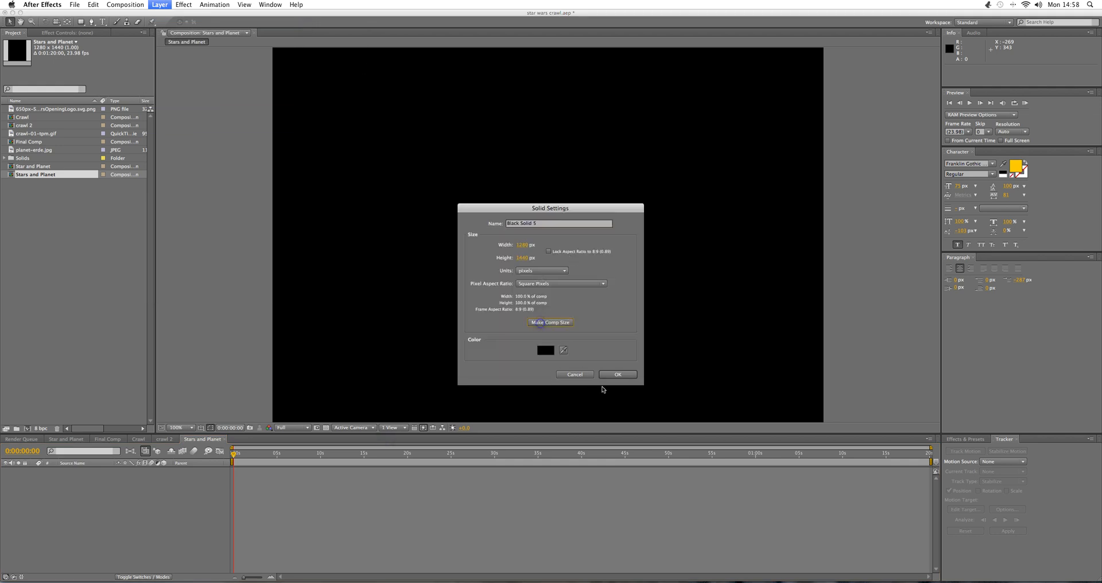
pyautogui.click(183, 4)
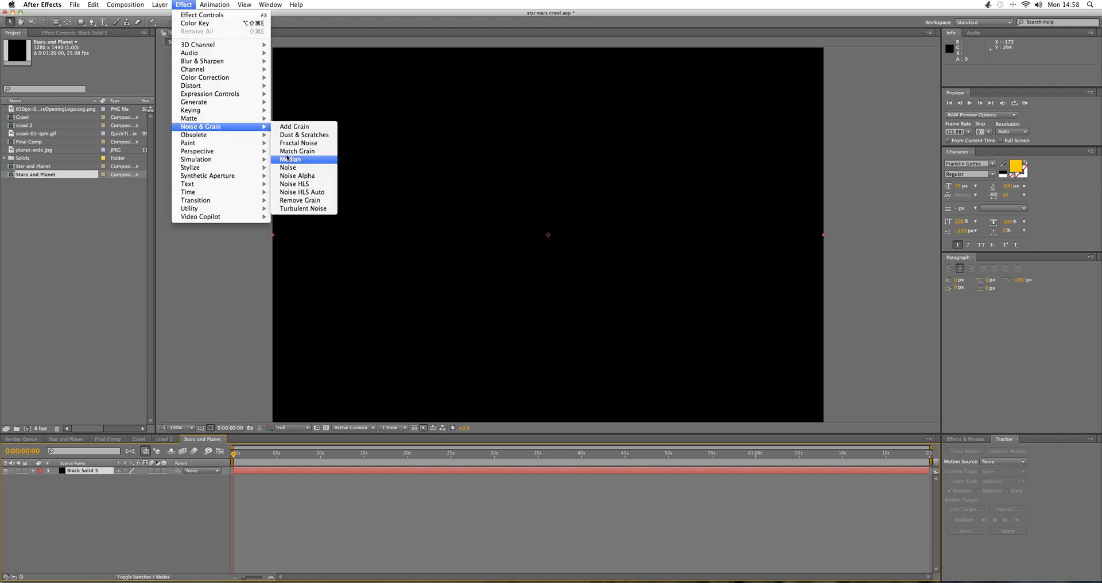
pyautogui.click(298, 143)
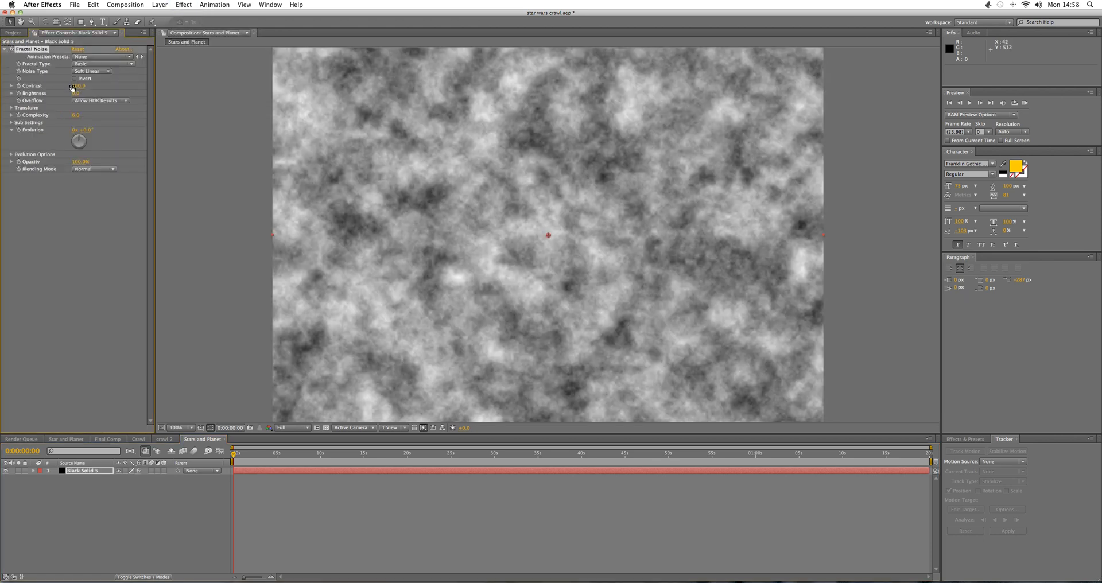
pyautogui.doubleClick(77, 86)
pyautogui.write('300')
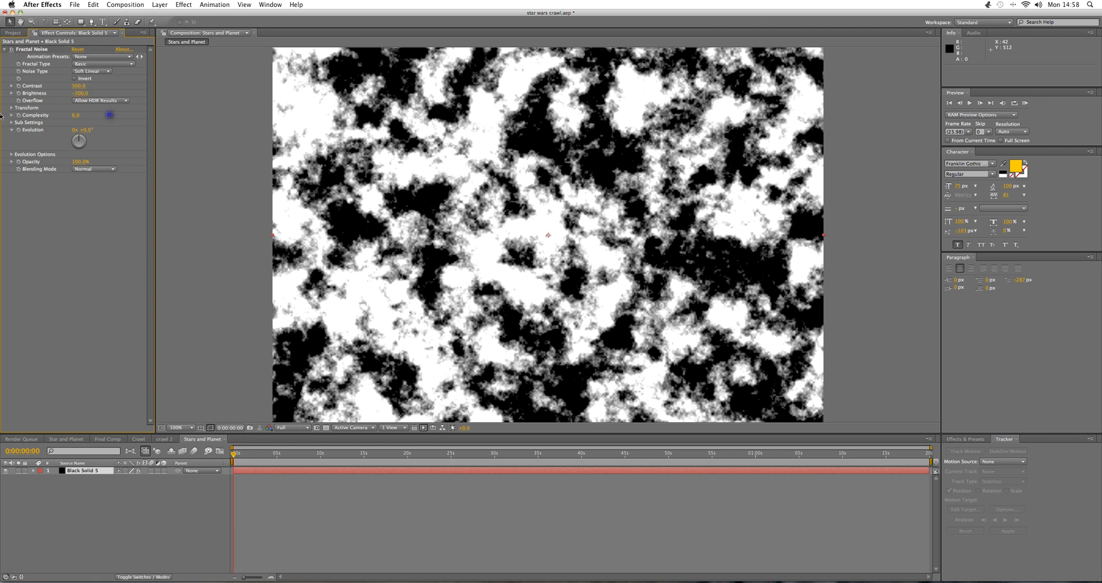
pyautogui.click(6, 107)
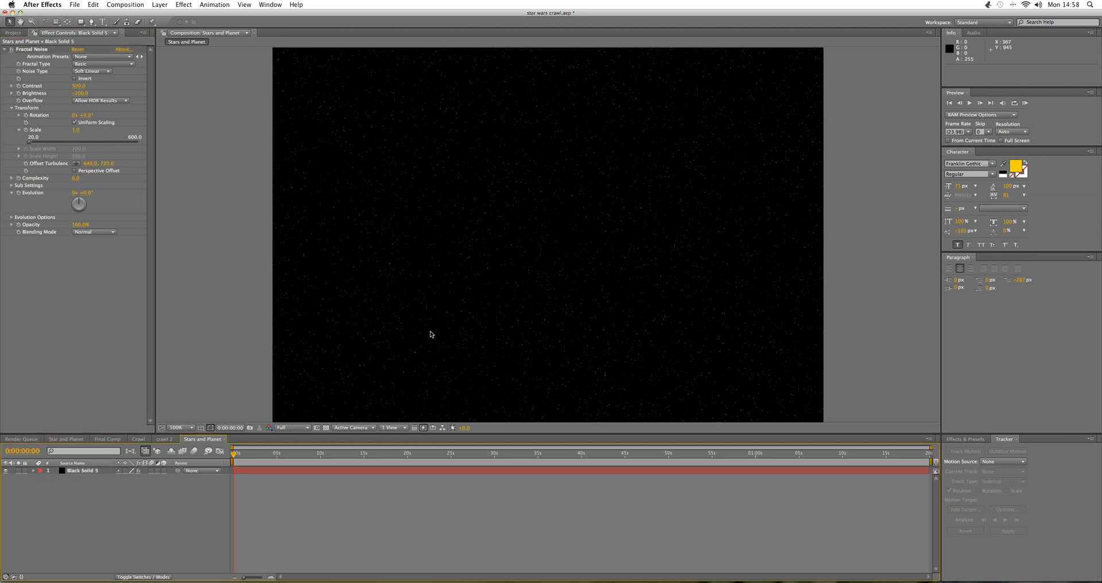
pyautogui.click(180, 428)
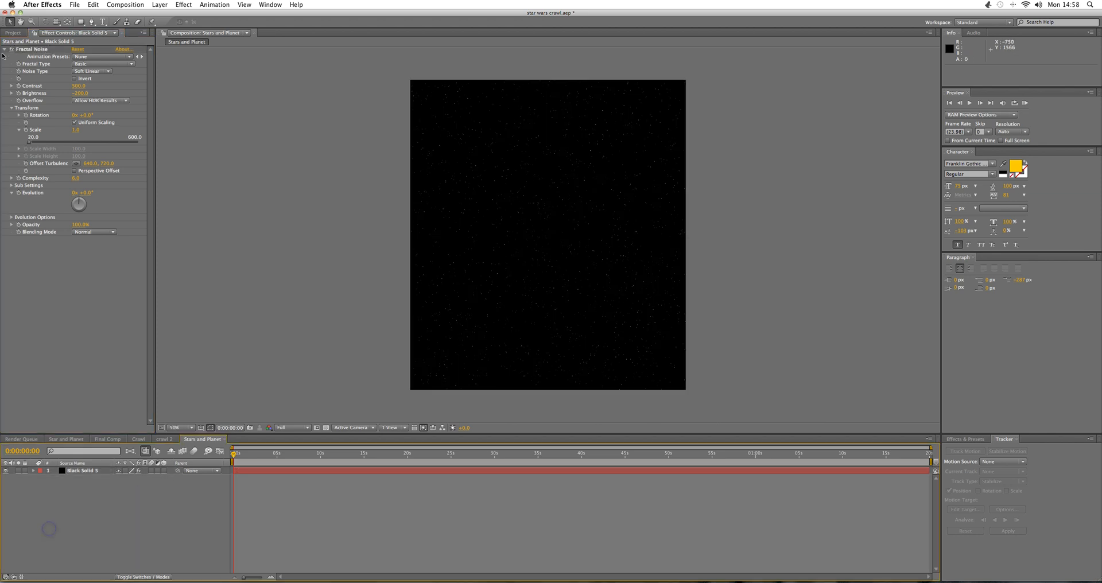
pyautogui.click(13, 32)
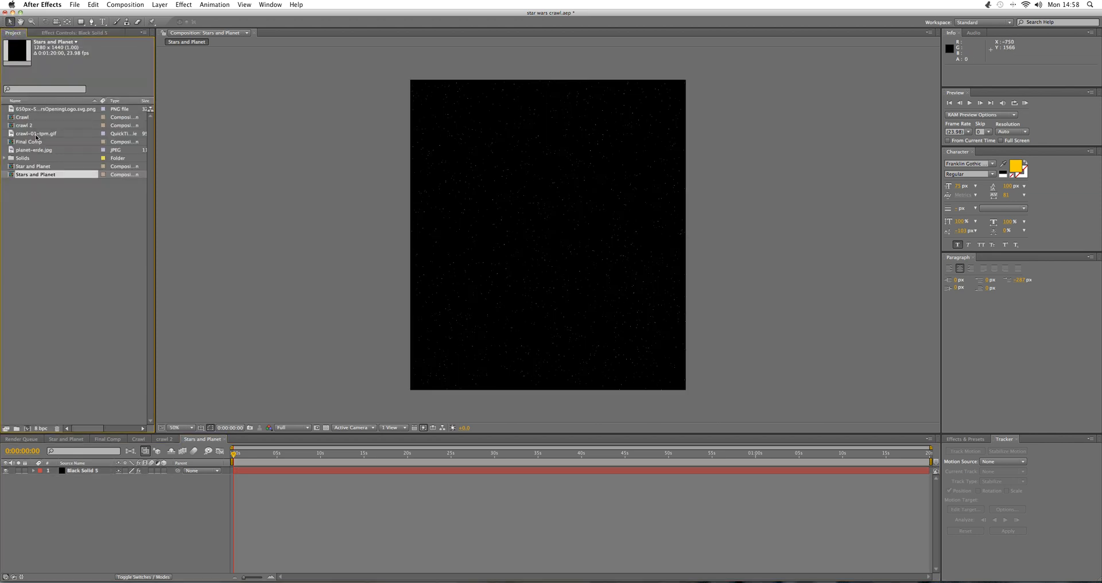
# Step: Add planet-erde.jpg with Color Key, scaled up and dragged down so only its horizon shows
pyautogui.doubleClick(33, 149)
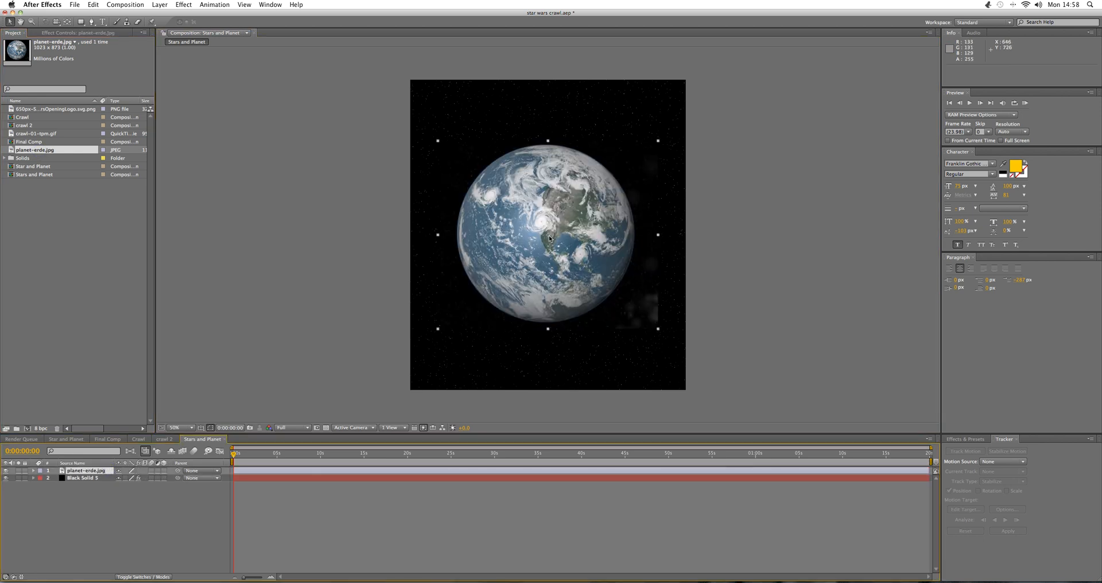
pyautogui.click(184, 5)
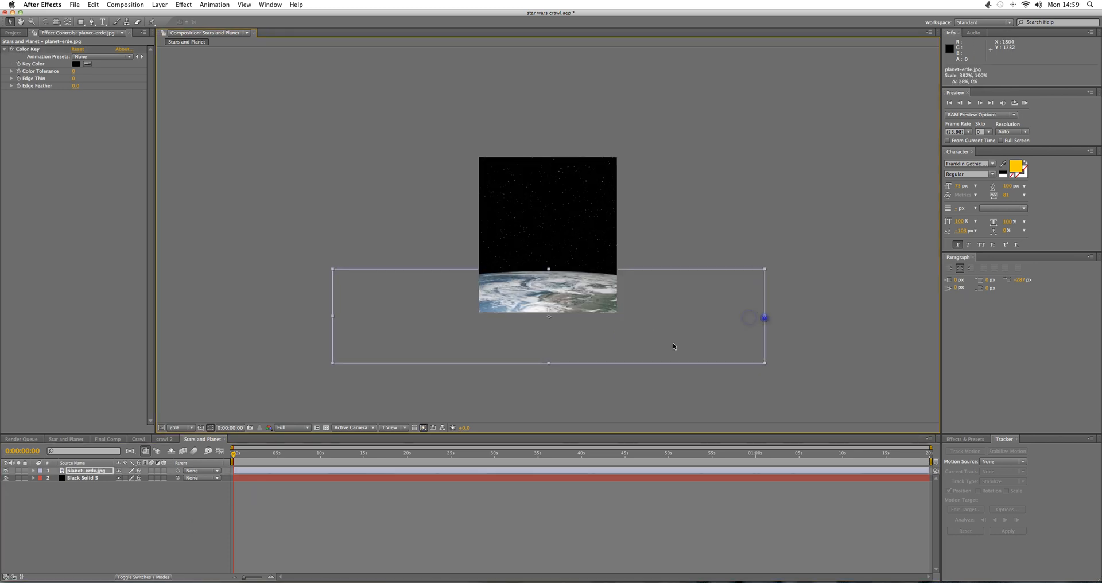
pyautogui.click(181, 427)
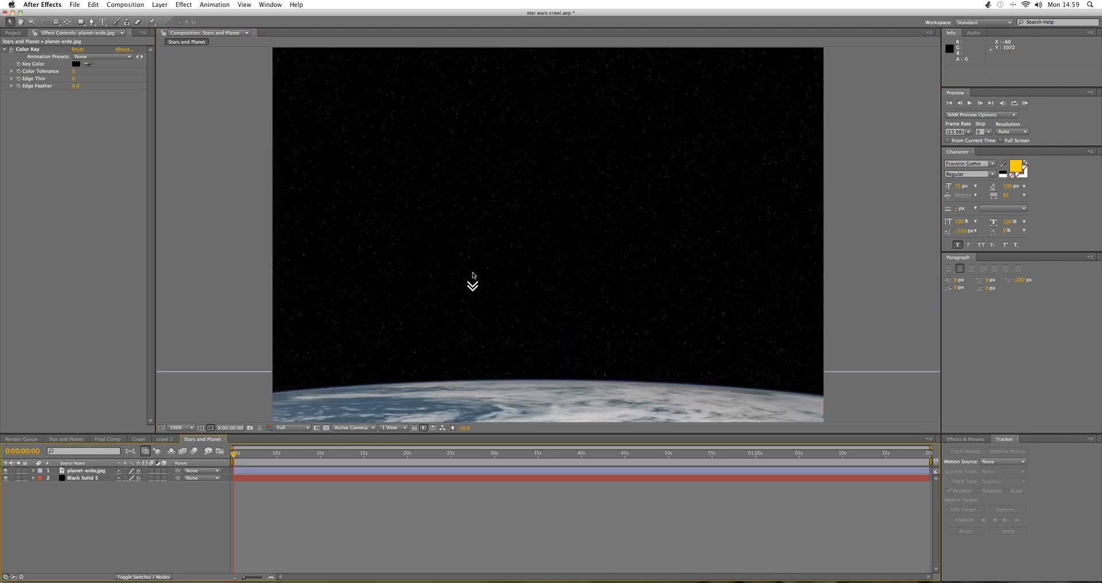
# Step: Add a new white solid layer for the horizon haze
pyautogui.click(158, 5)
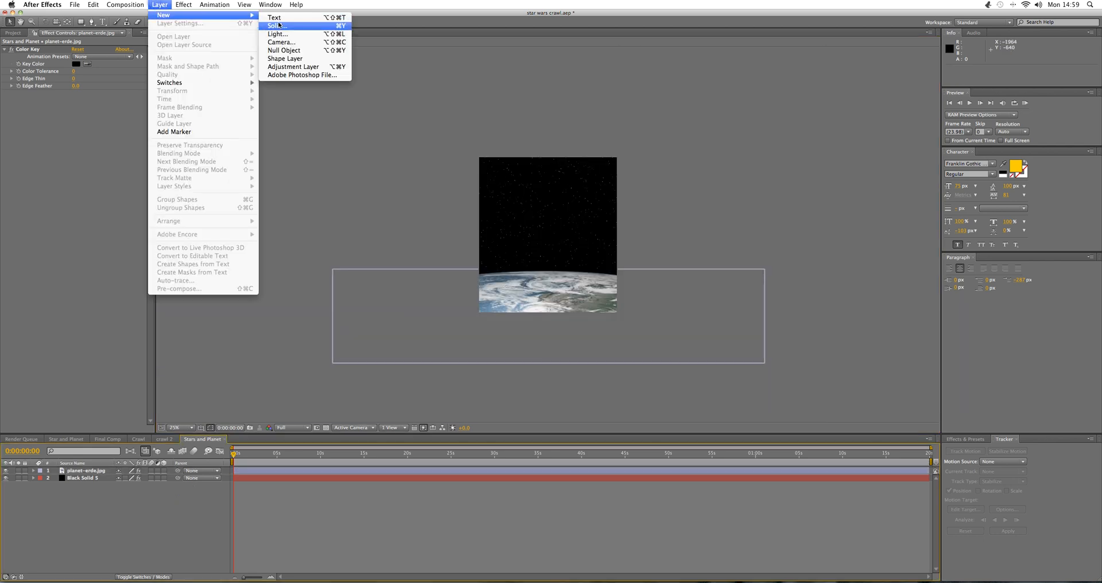
pyautogui.click(277, 26)
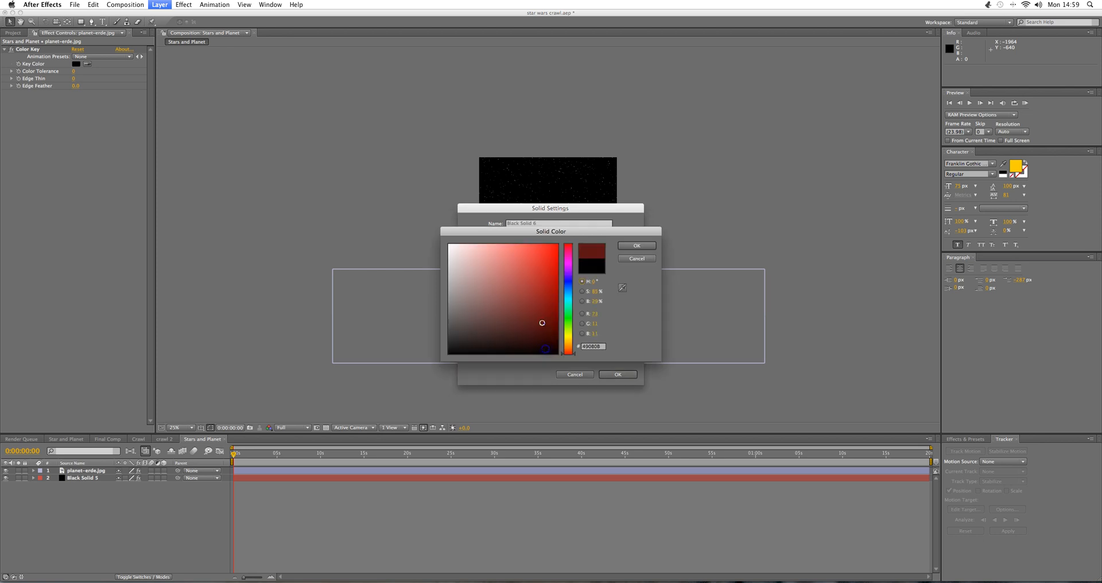
pyautogui.click(635, 246)
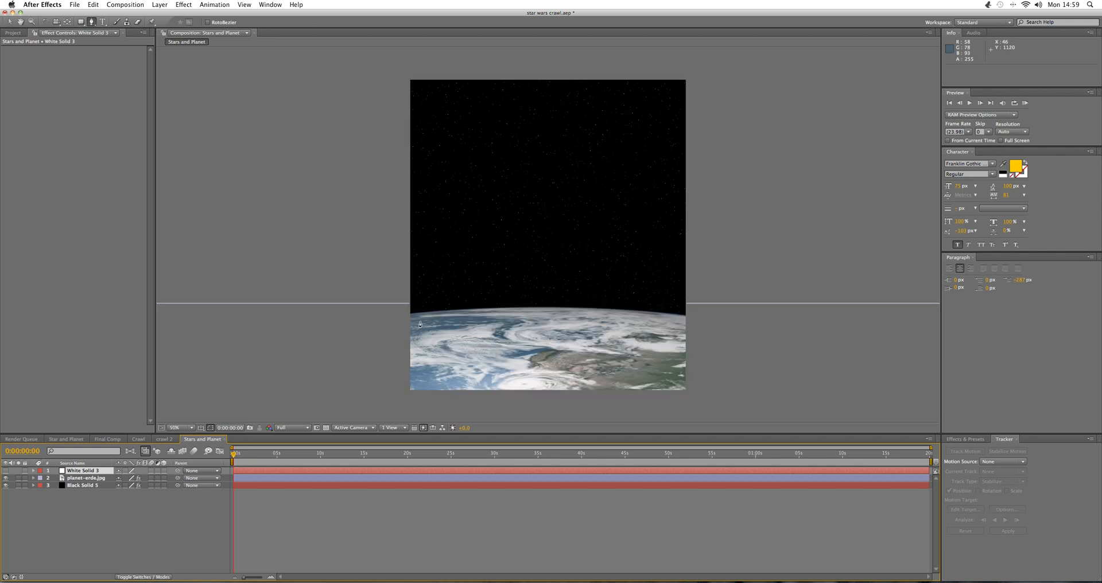
# Step: Mask the white solid along the horizon and bend its top edge to the planet's curve
pyautogui.click(411, 317)
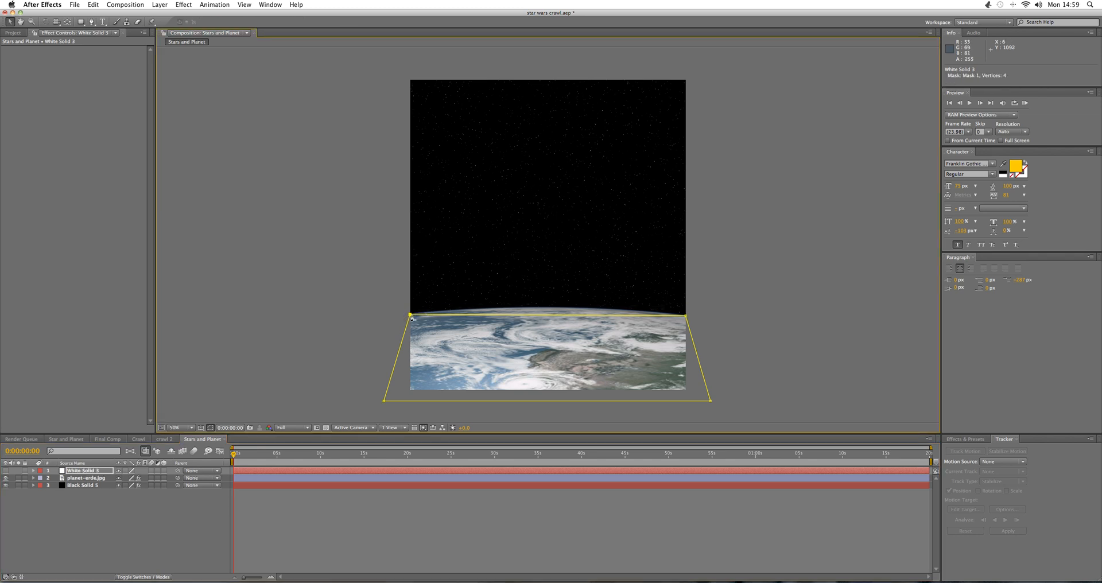
pyautogui.click(115, 22)
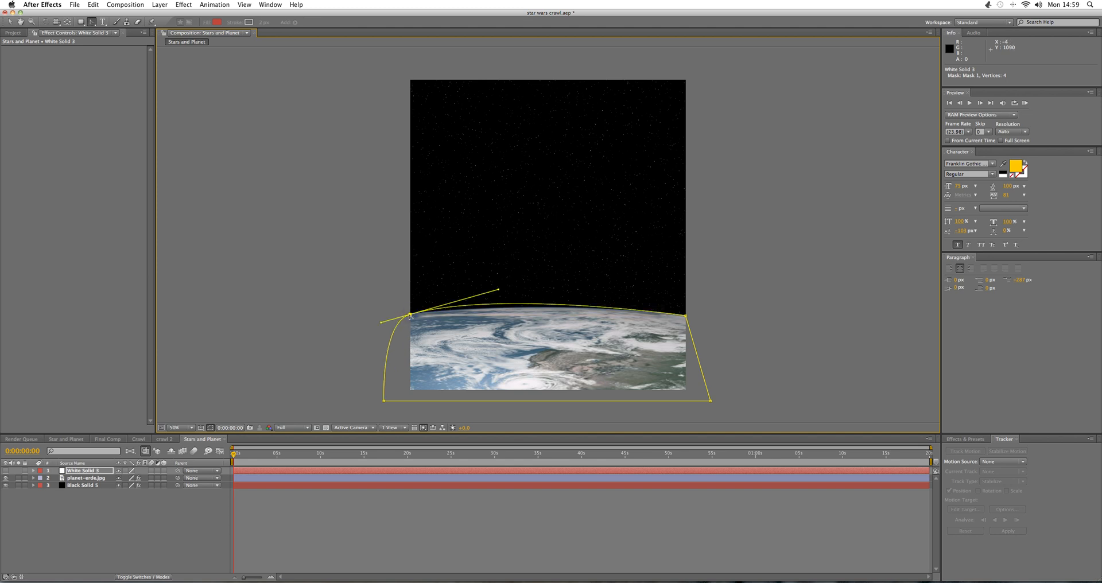
pyautogui.moveTo(408, 316); pyautogui.dragTo(407, 318)
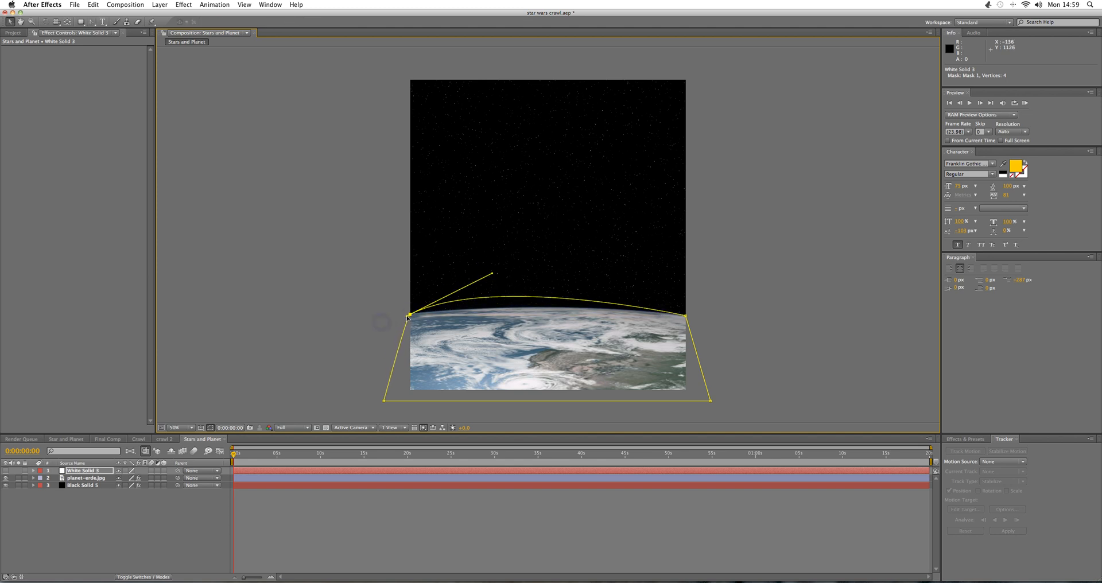
pyautogui.moveTo(493, 274); pyautogui.dragTo(507, 296)
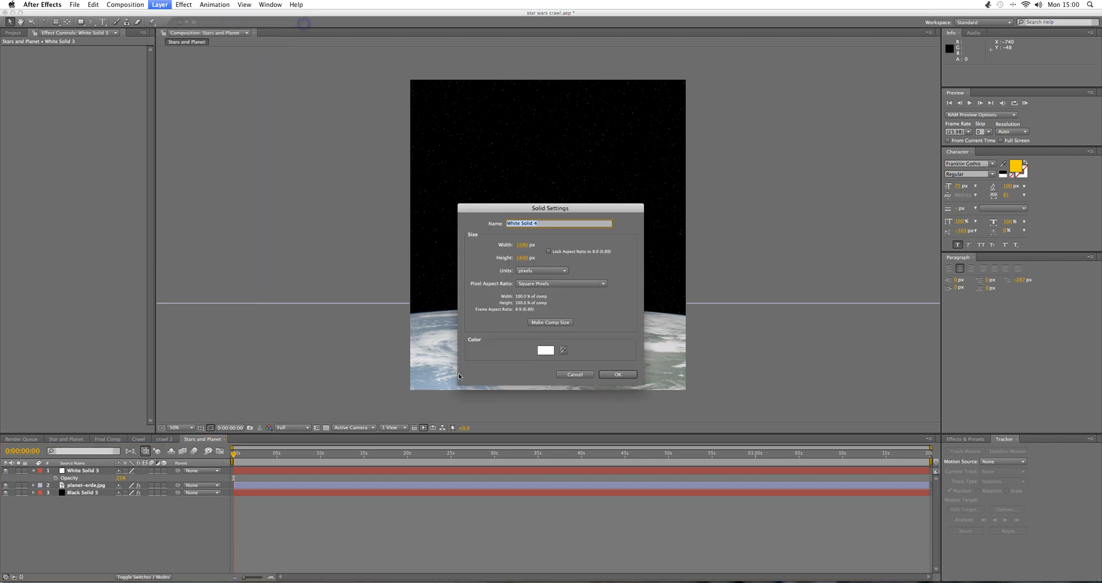
# Step: Give the second new solid a royal blue colour
pyautogui.click(546, 350)
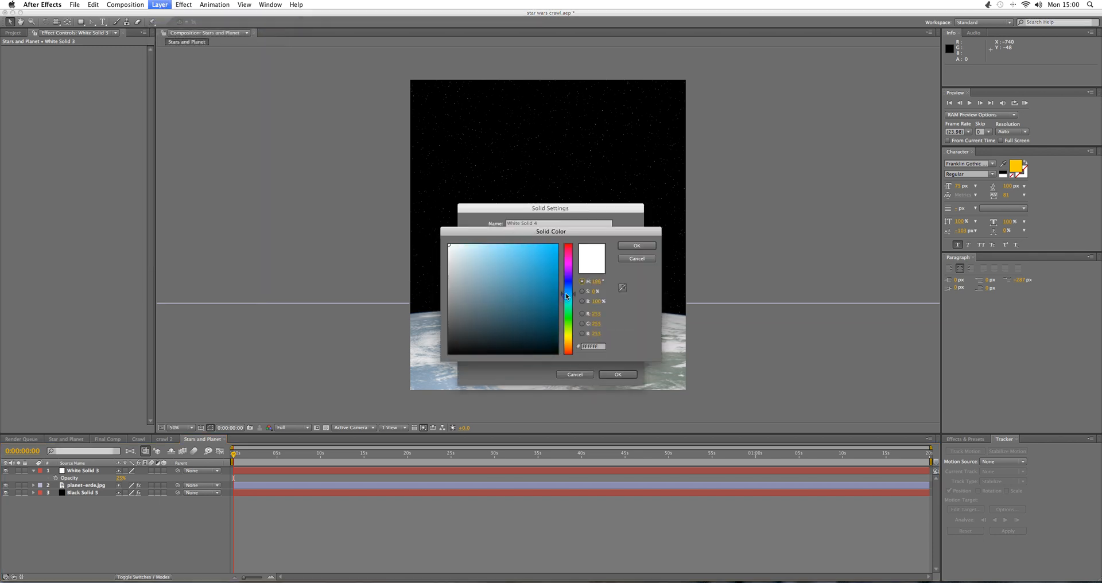
pyautogui.click(569, 292)
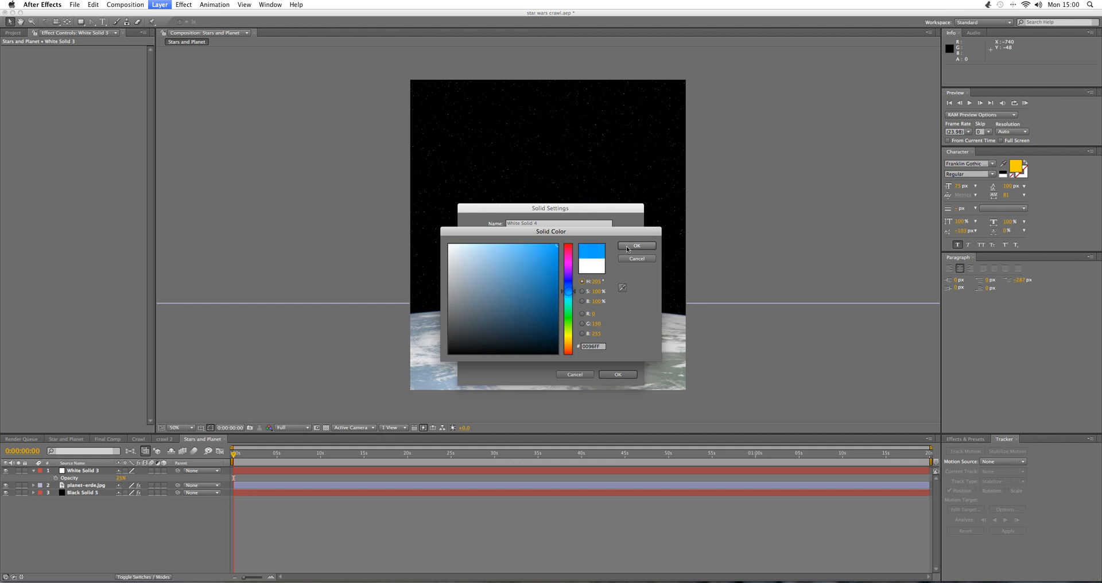
pyautogui.click(636, 245)
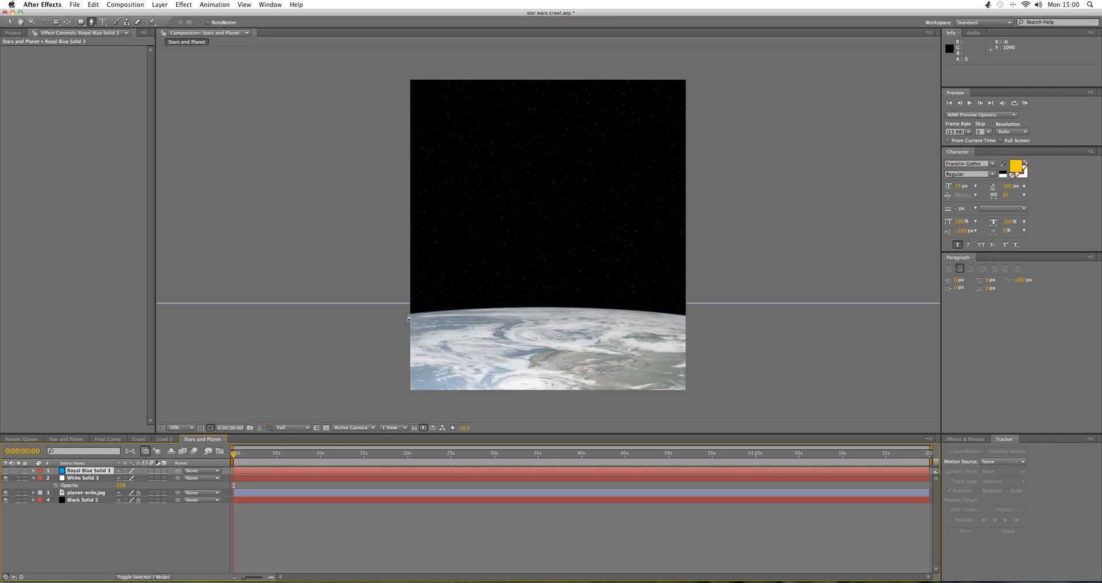
# Step: Mask the blue solid into a thin band bent to follow the planet's horizon curve
pyautogui.click(409, 318)
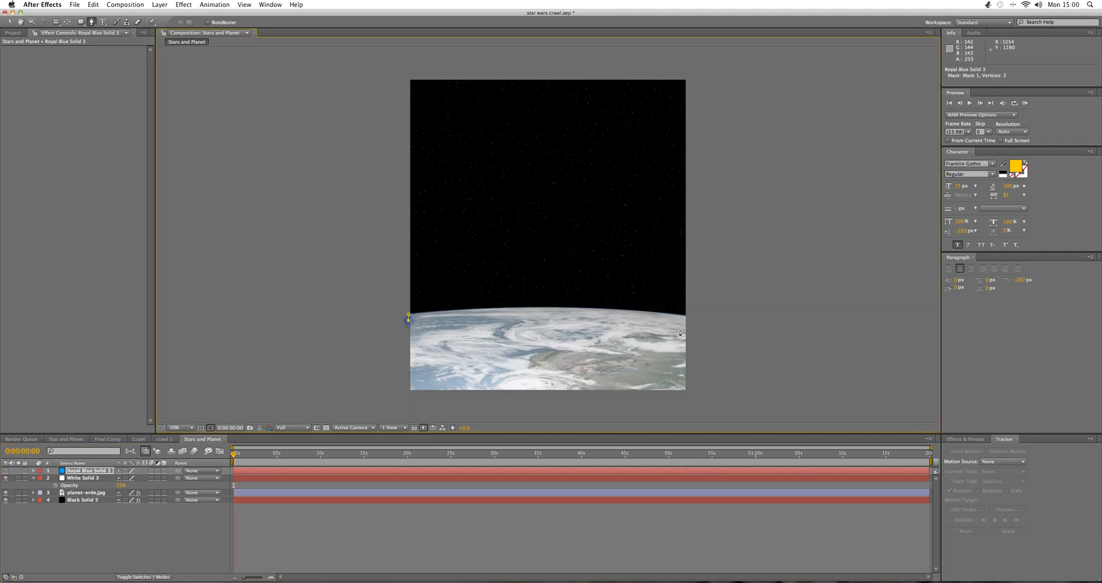
pyautogui.click(688, 322)
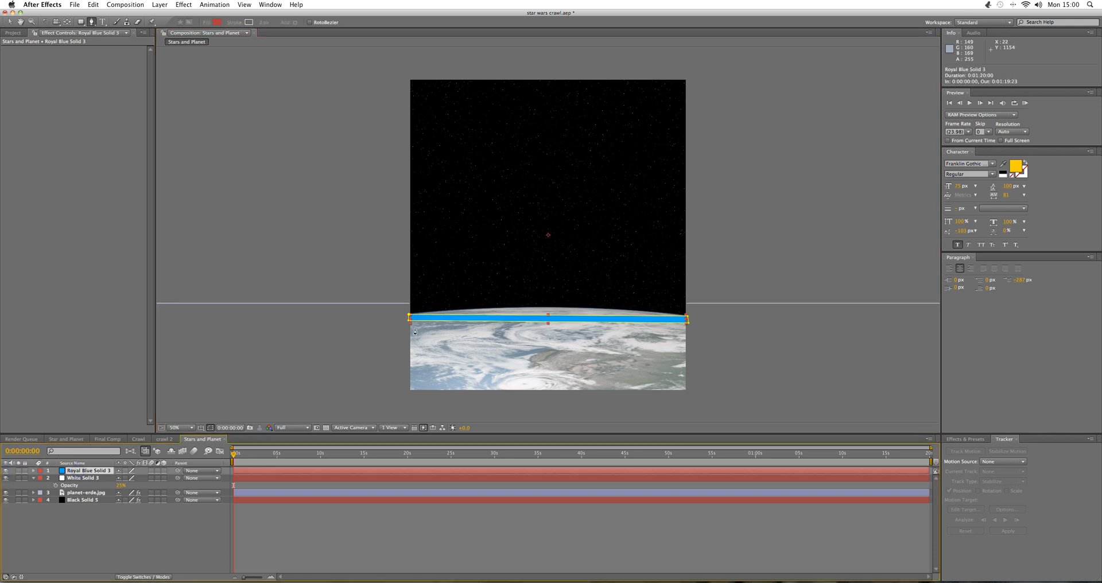
pyautogui.moveTo(410, 316)
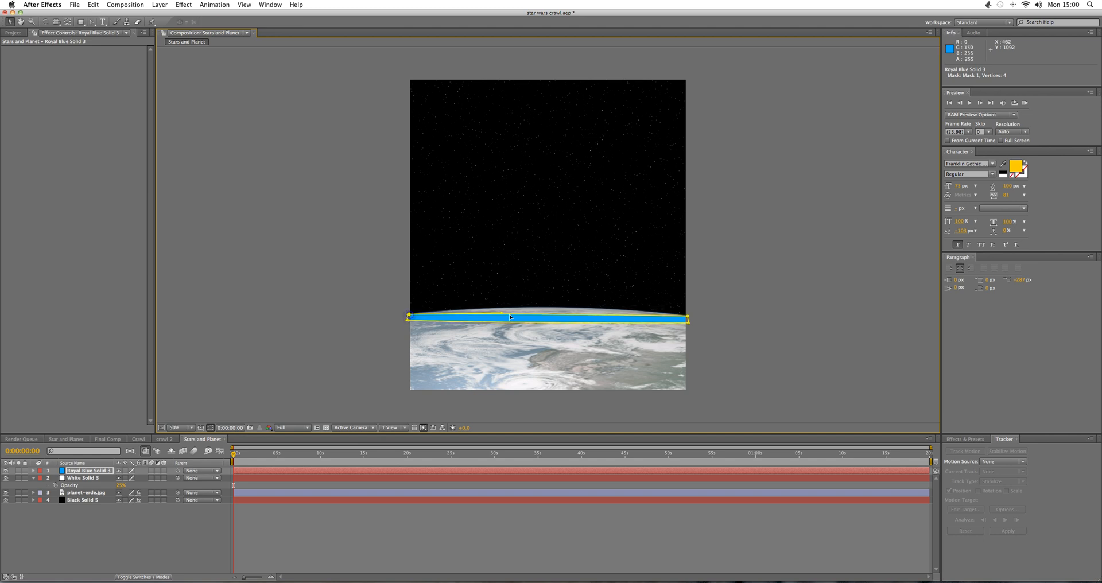
pyautogui.moveTo(510, 317); pyautogui.dragTo(534, 303)
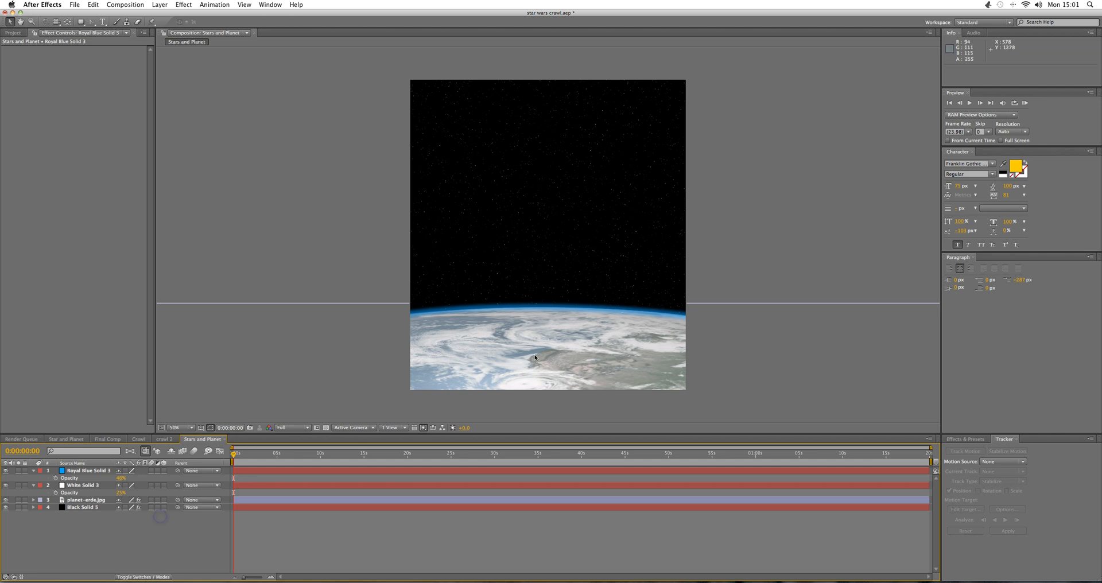
# Step: Create a new 1280 by 720 composition named Final Comp with aspect ratio unlocked for the height
pyautogui.click(127, 5)
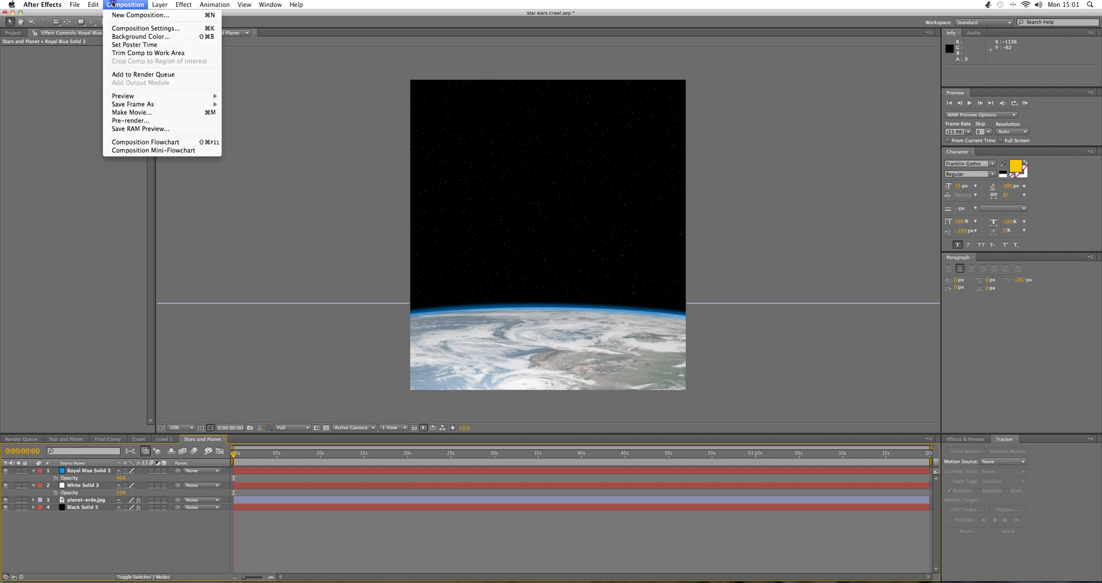
pyautogui.click(146, 28)
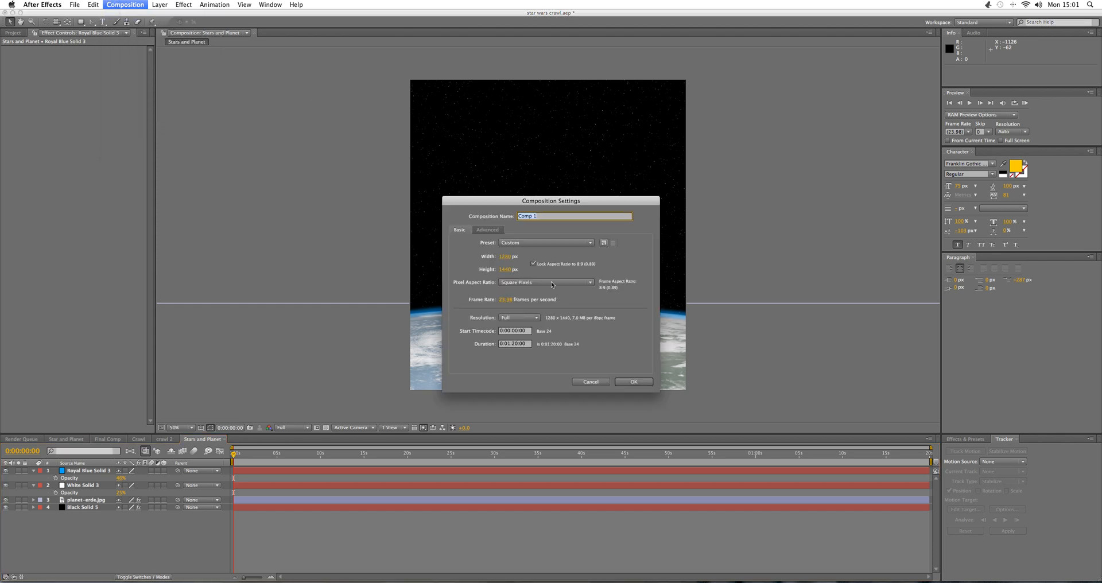
pyautogui.write('Final')
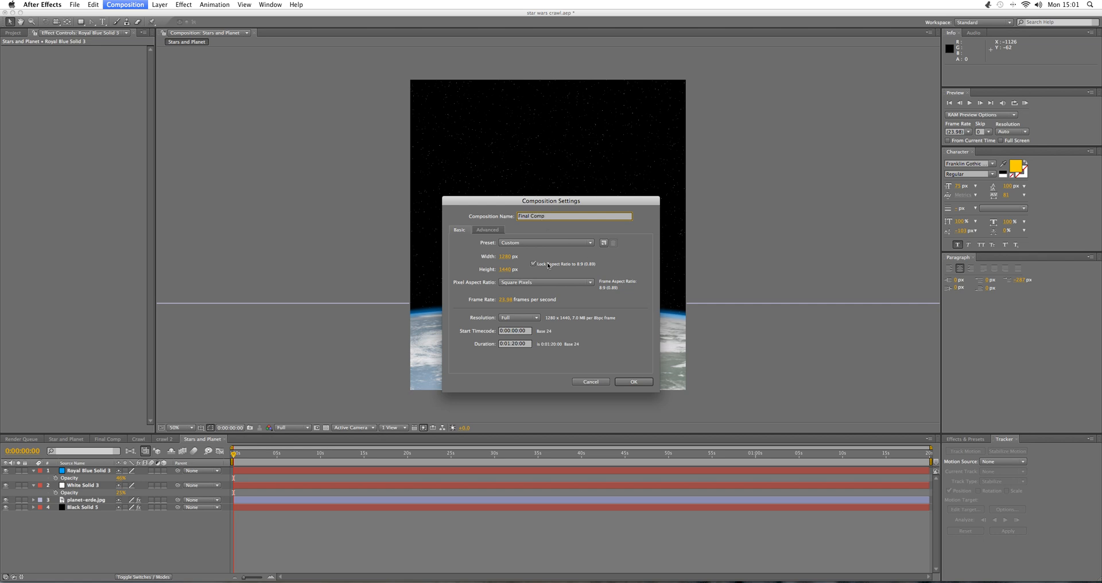
pyautogui.click(533, 264)
pyautogui.write('720')
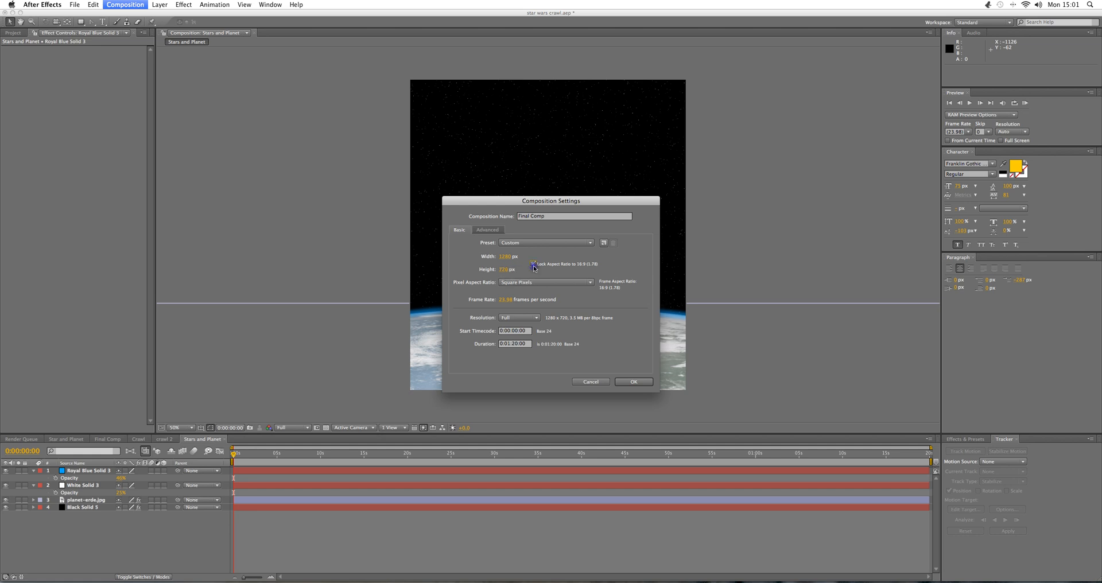
pyautogui.click(534, 264)
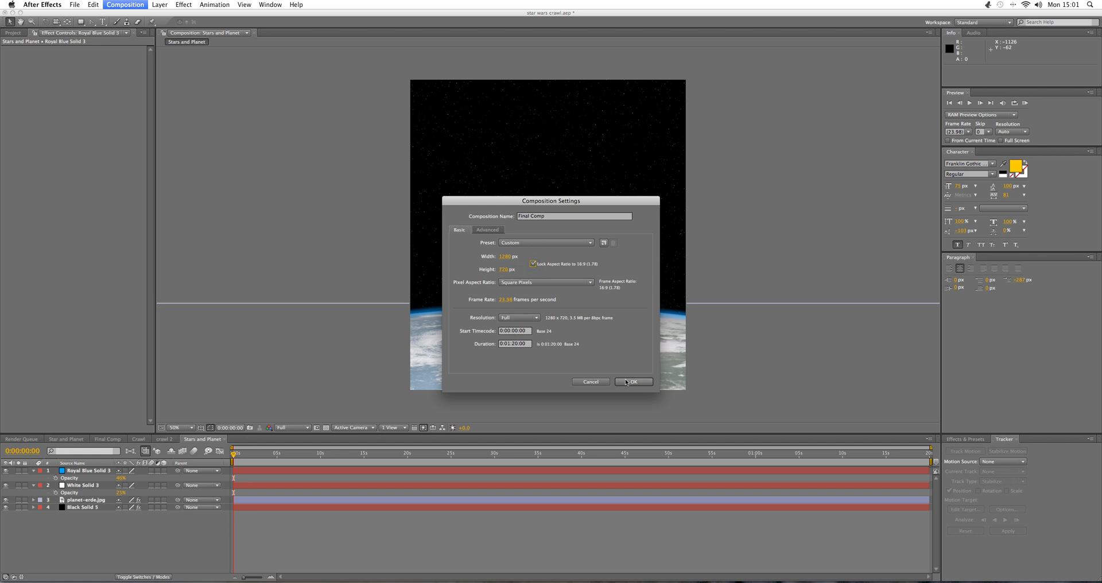
pyautogui.click(633, 381)
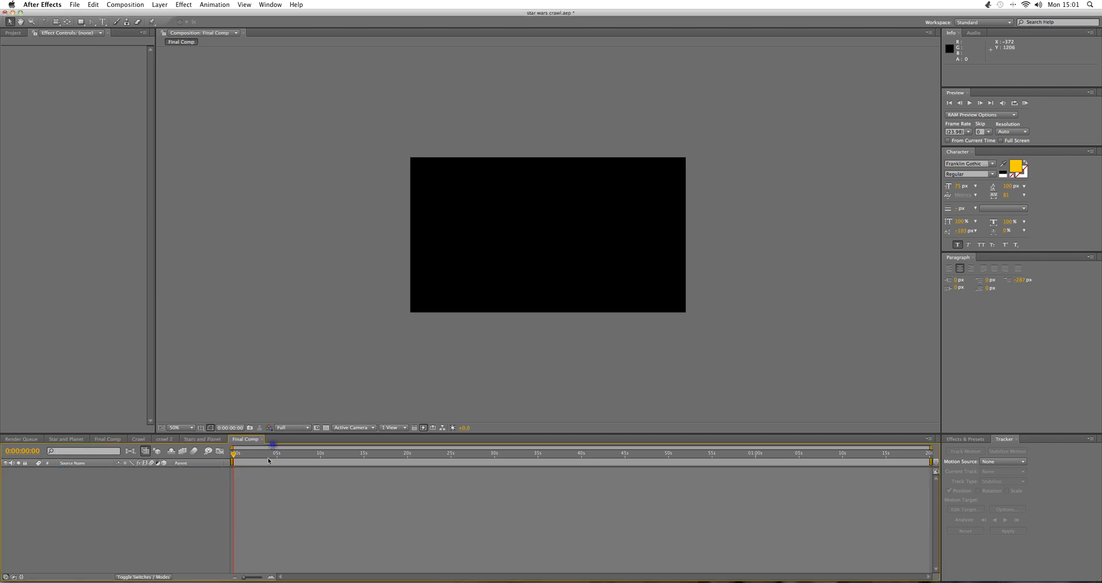
# Step: Nest Stars and Planet in Final Comp and keyframe its position around 1:09 for the tilt down
pyautogui.click(12, 32)
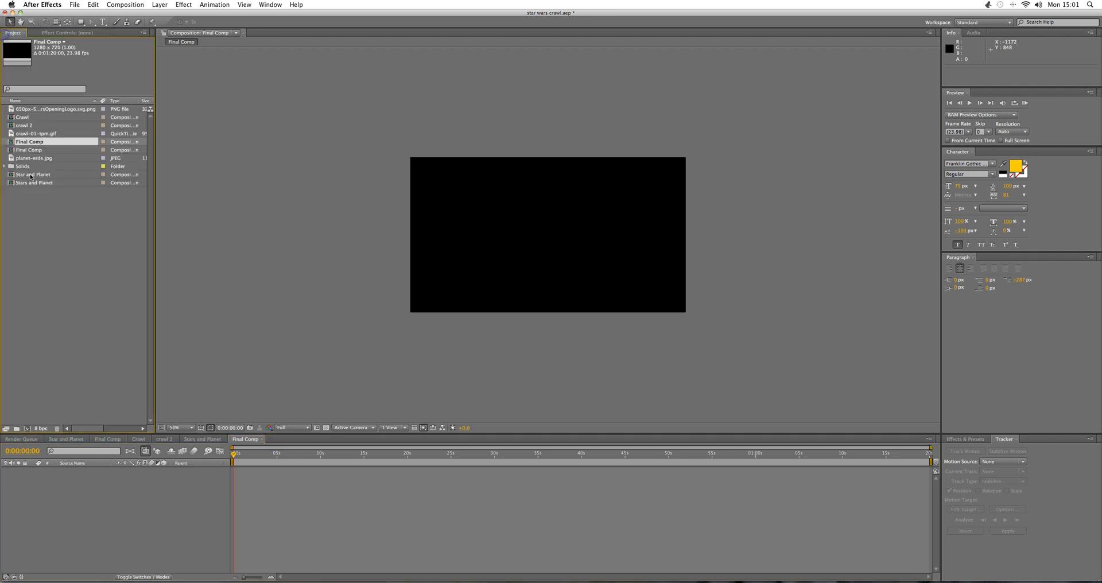
pyautogui.doubleClick(36, 182)
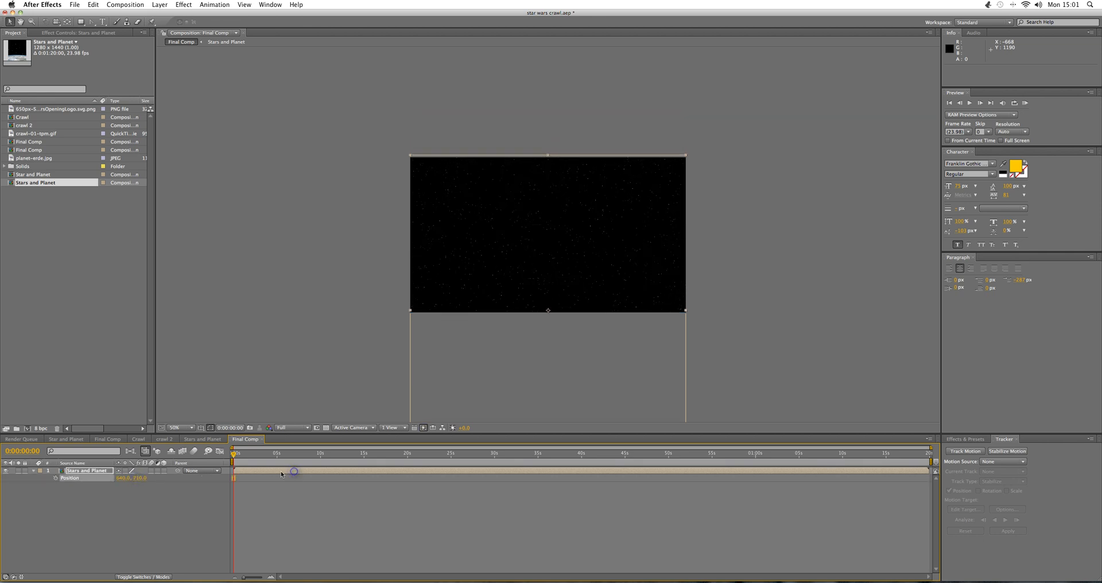
pyautogui.click(555, 455)
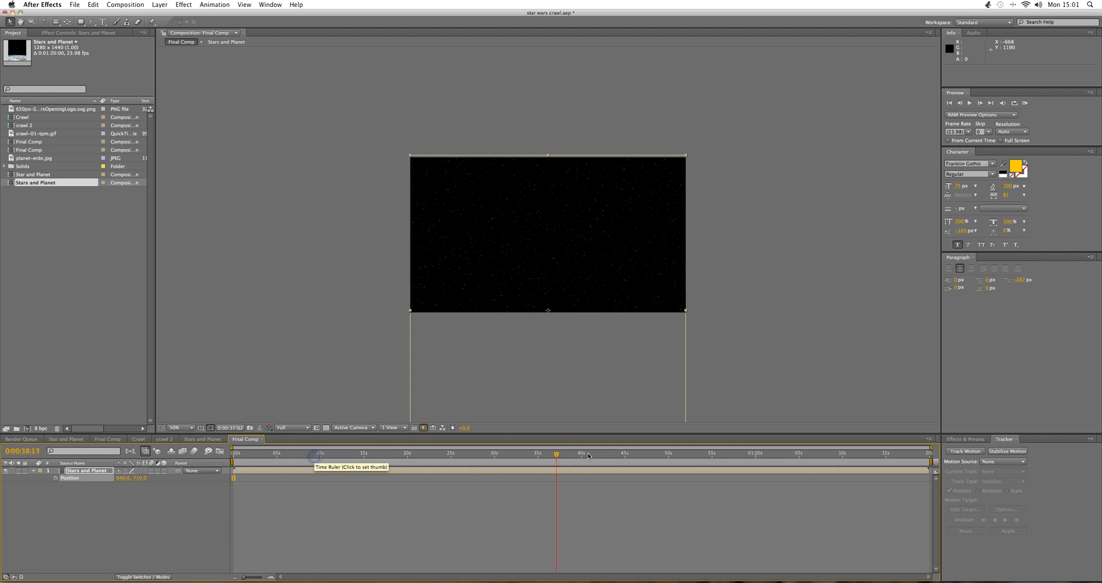
pyautogui.click(825, 453)
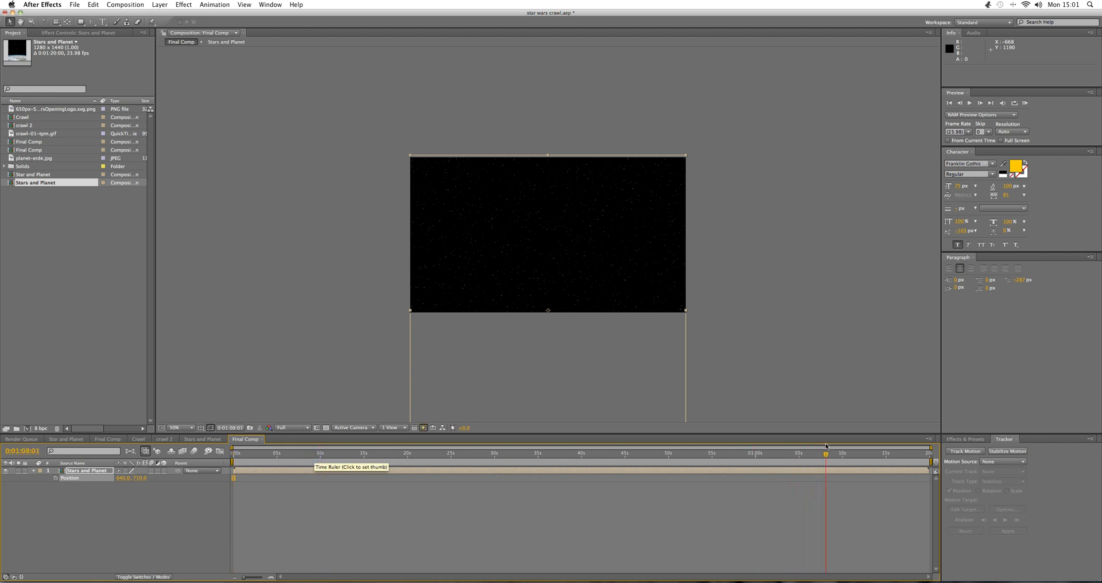
pyautogui.click(834, 452)
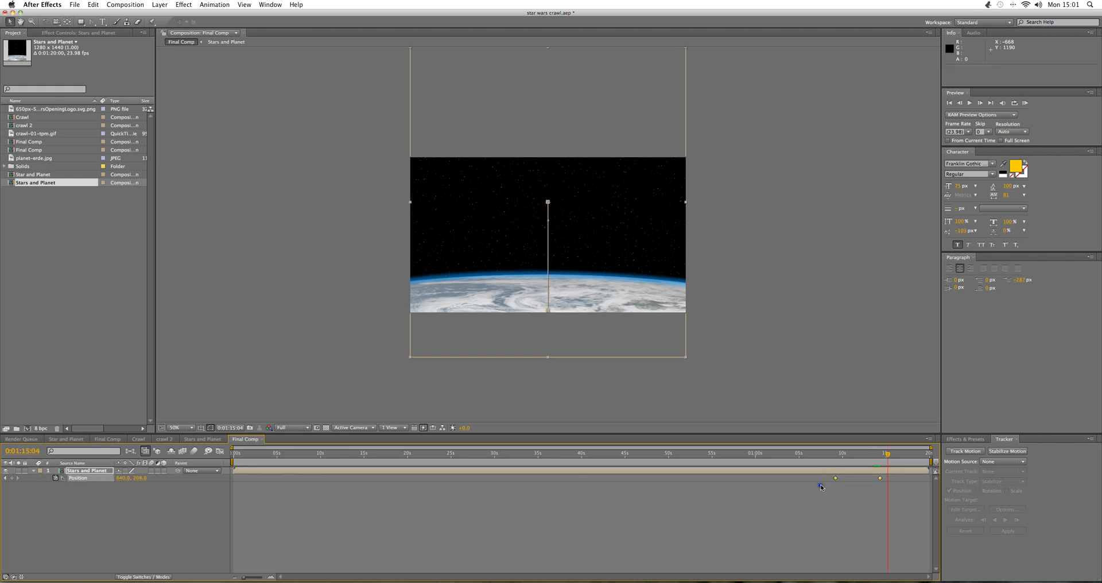
# Step: Apply Easy Ease to the tilt's position keyframes and review the move around 1:13
pyautogui.rightClick(821, 487)
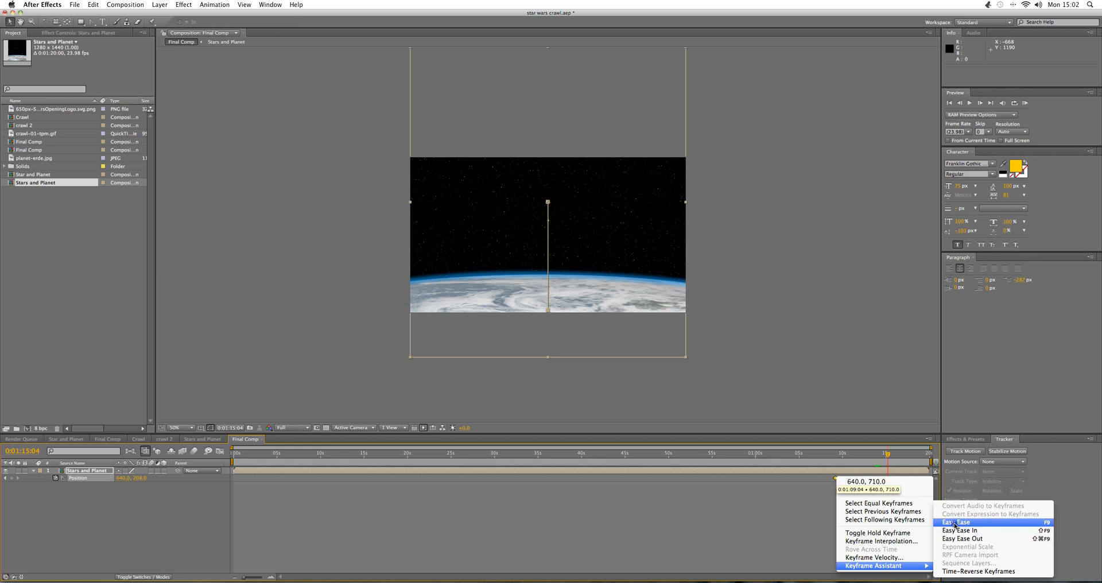
pyautogui.click(956, 522)
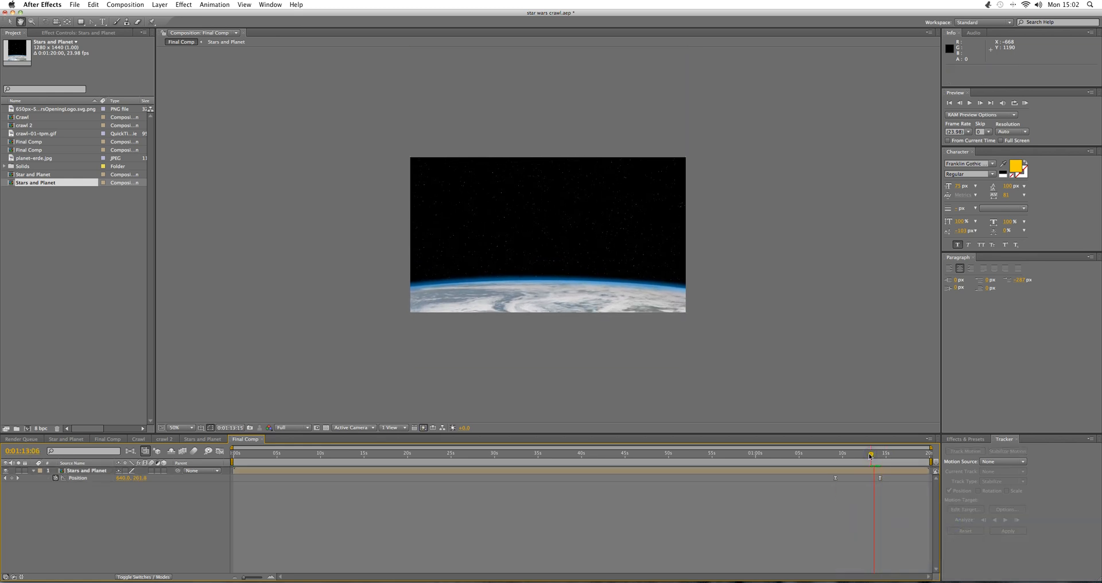
pyautogui.click(860, 453)
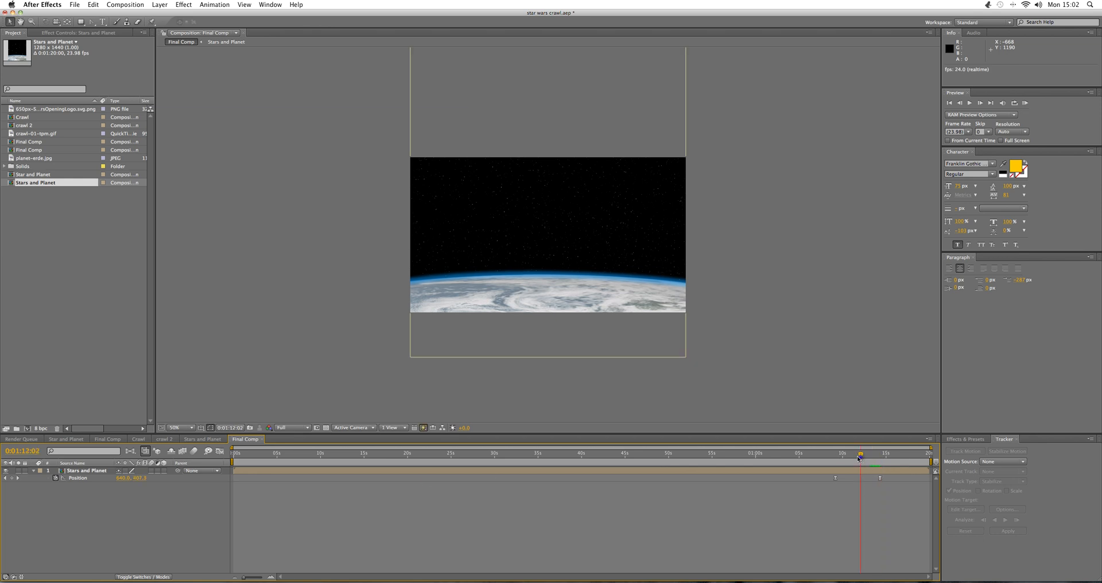
pyautogui.click(233, 452)
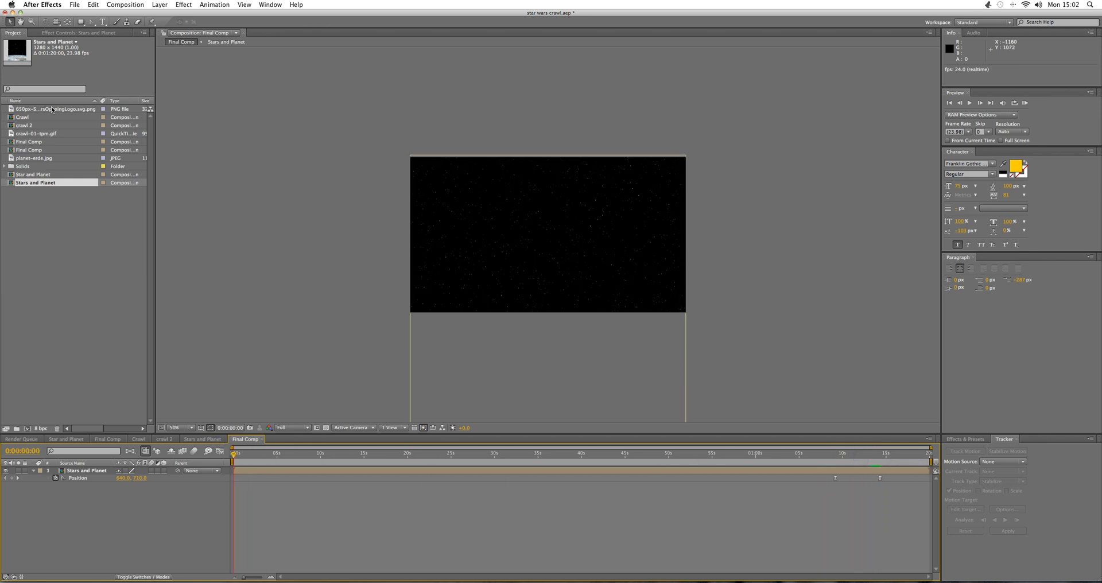
# Step: Add the STAR WARS logo PNG to Final Comp with Color Key removing its black backing
pyautogui.doubleClick(55, 109)
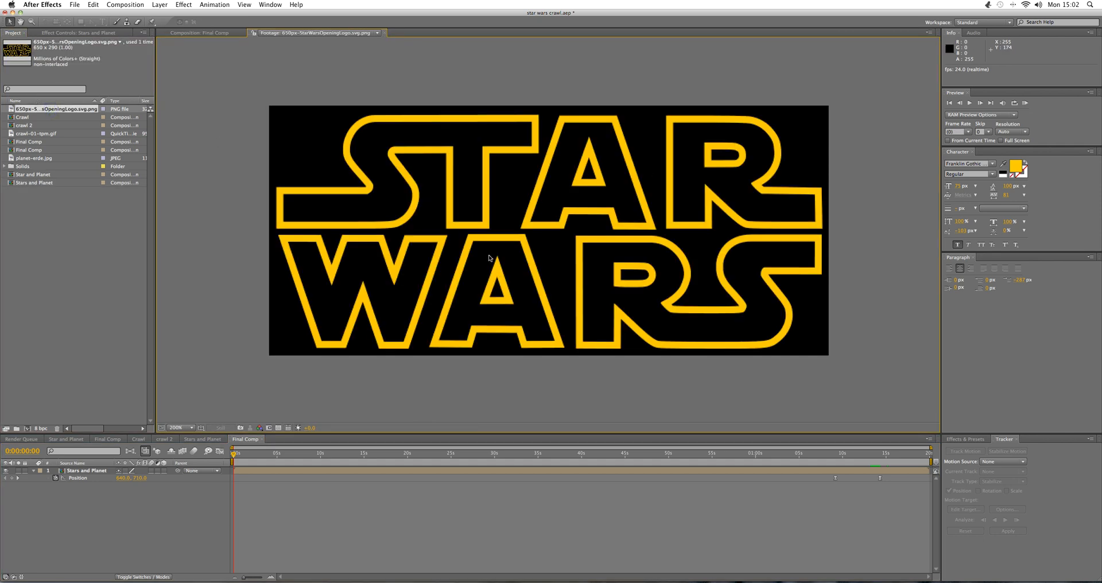
pyautogui.click(197, 32)
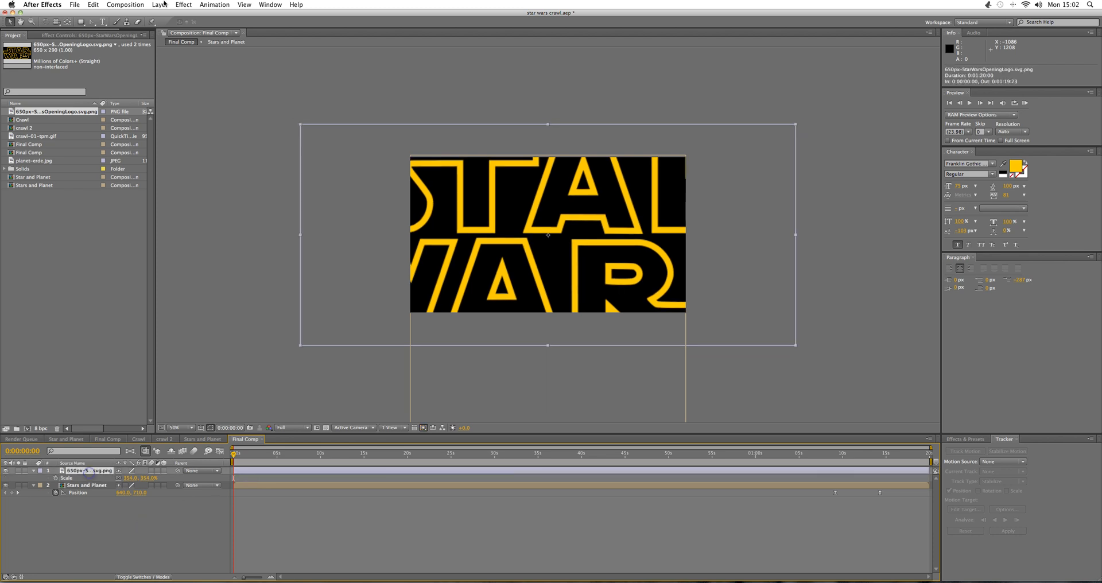
pyautogui.click(183, 4)
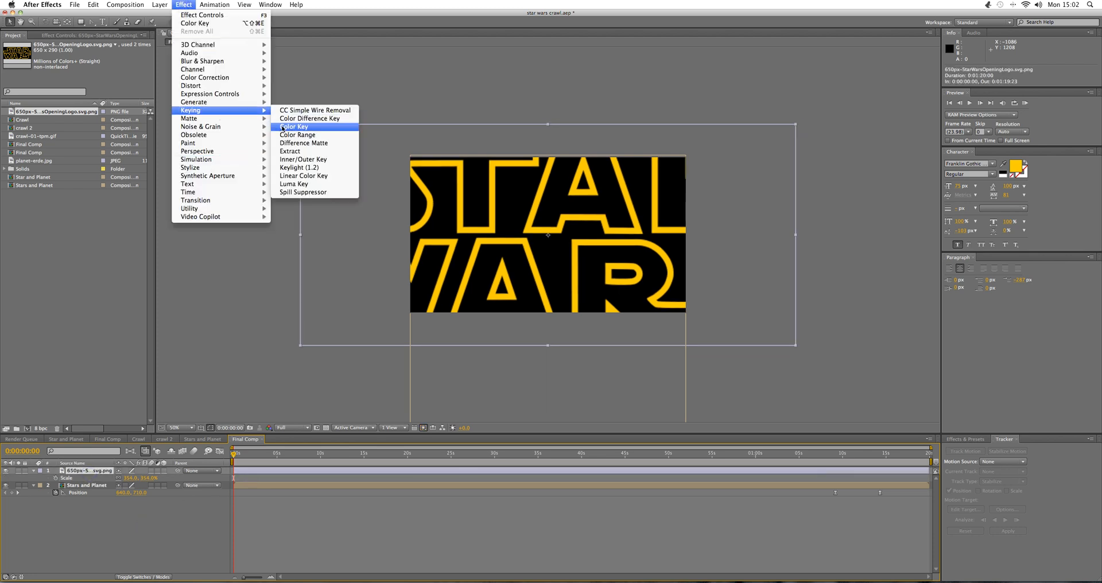
pyautogui.click(293, 128)
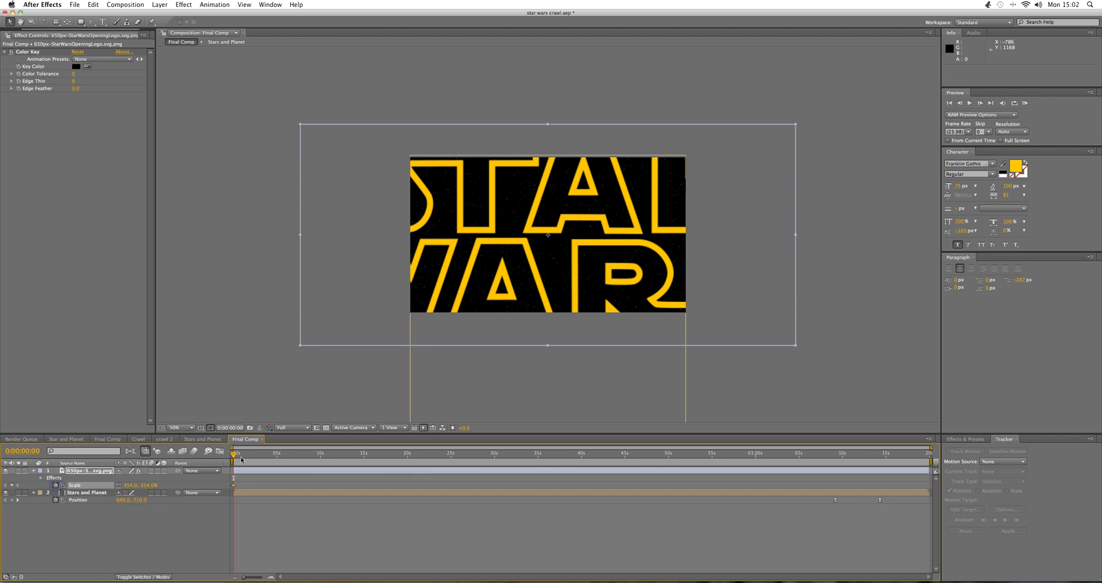
# Step: Keyframe the logo's scale from 354% at 0s to about 30% near 10s, reversing the keyframes
pyautogui.click(323, 454)
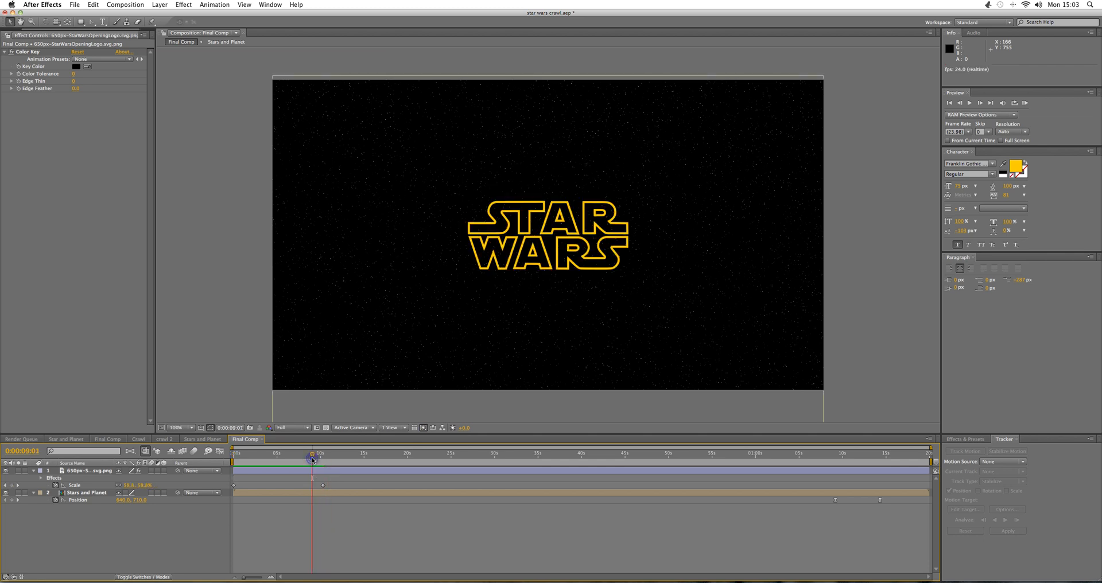
pyautogui.moveTo(312, 458); pyautogui.dragTo(322, 458)
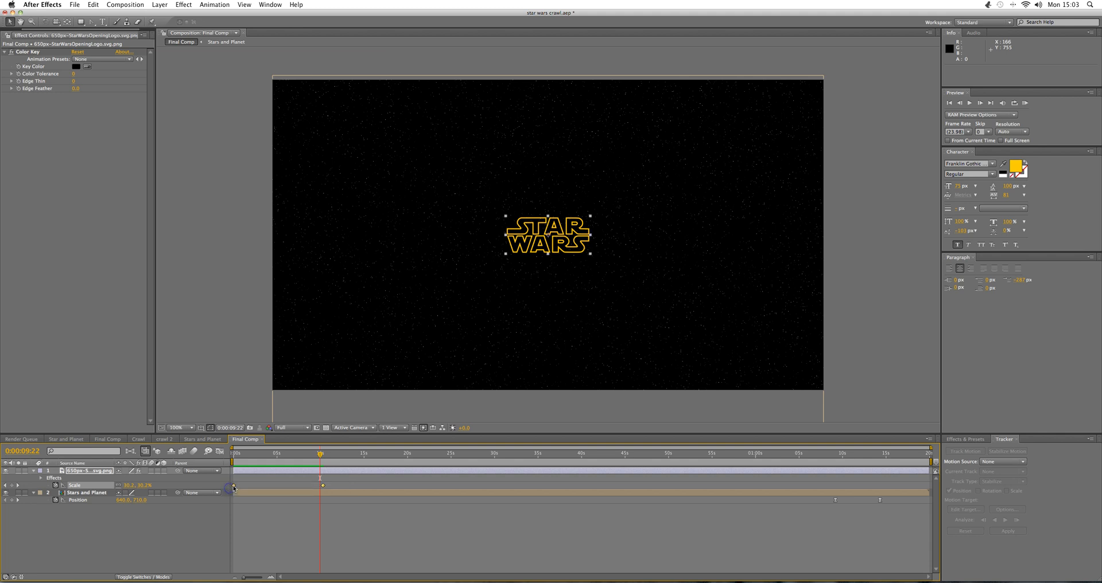
pyautogui.rightClick(231, 487)
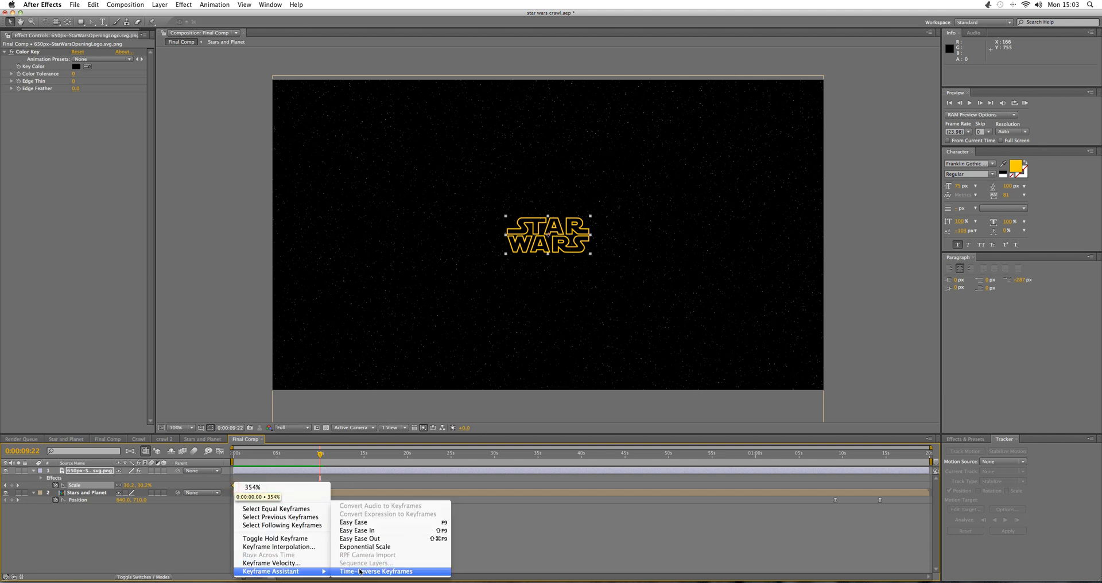
pyautogui.click(377, 571)
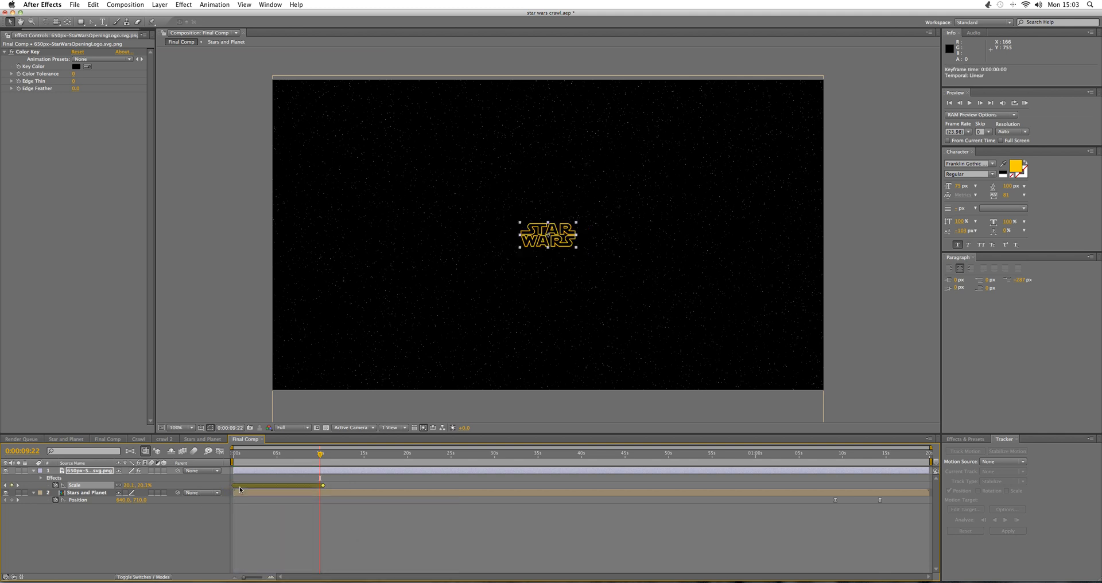
pyautogui.click(321, 452)
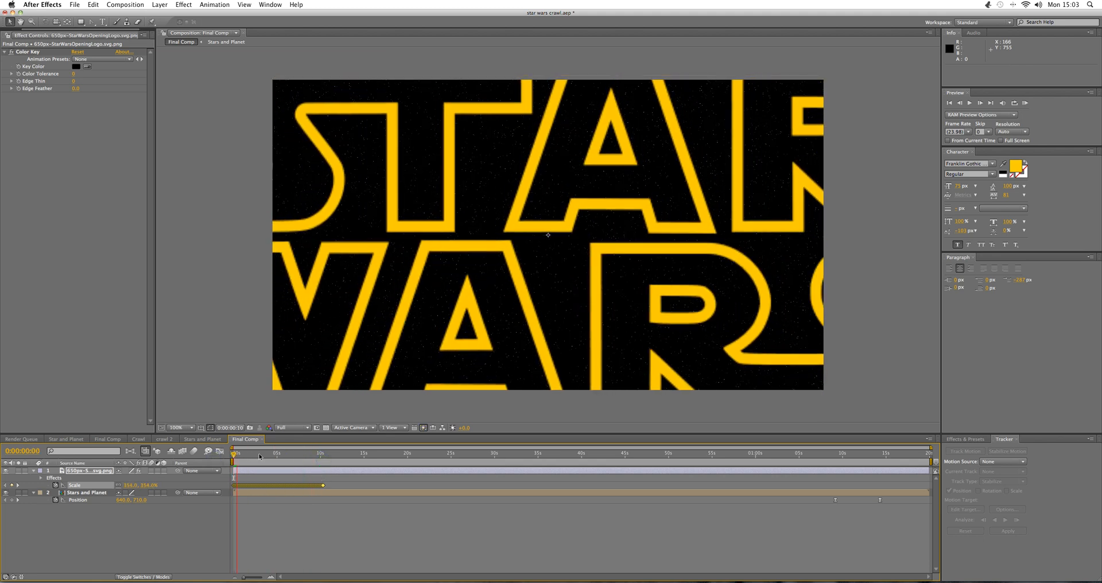
pyautogui.click(242, 452)
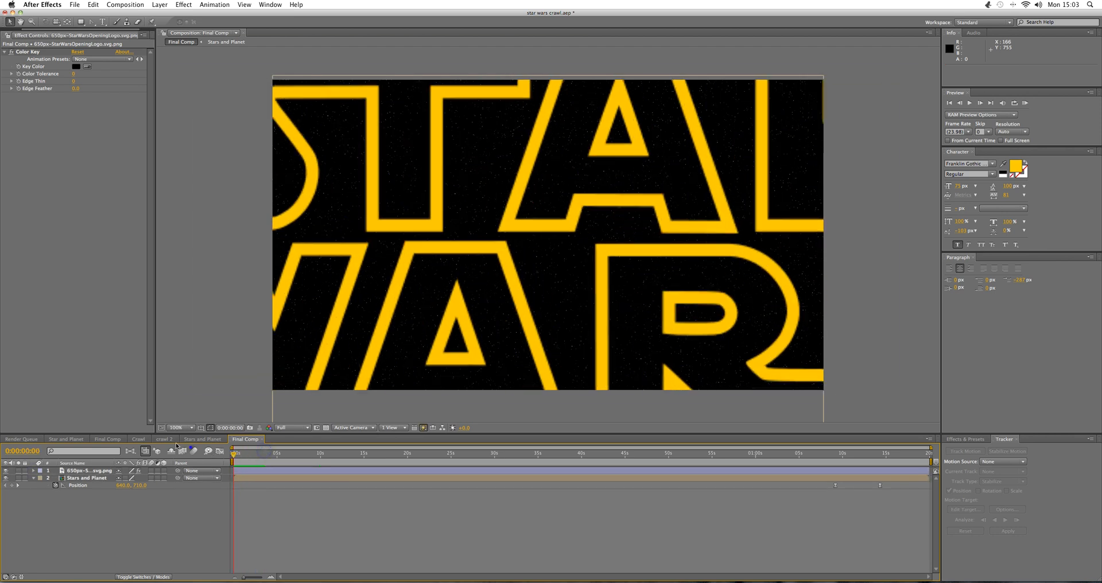
# Step: Create a new 1280×720 composition named Crawl
pyautogui.click(139, 440)
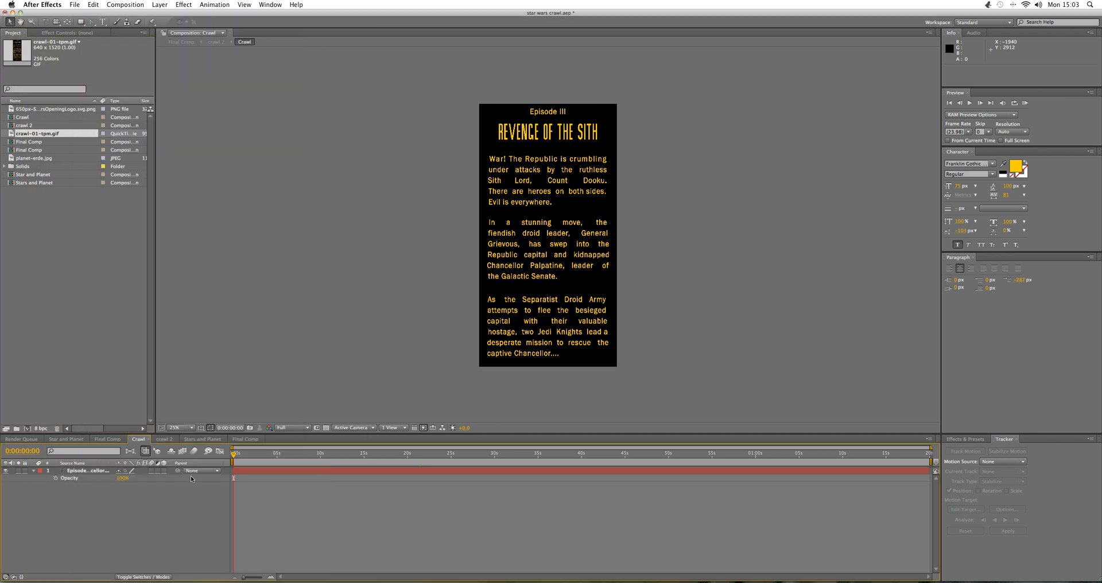
pyautogui.click(125, 5)
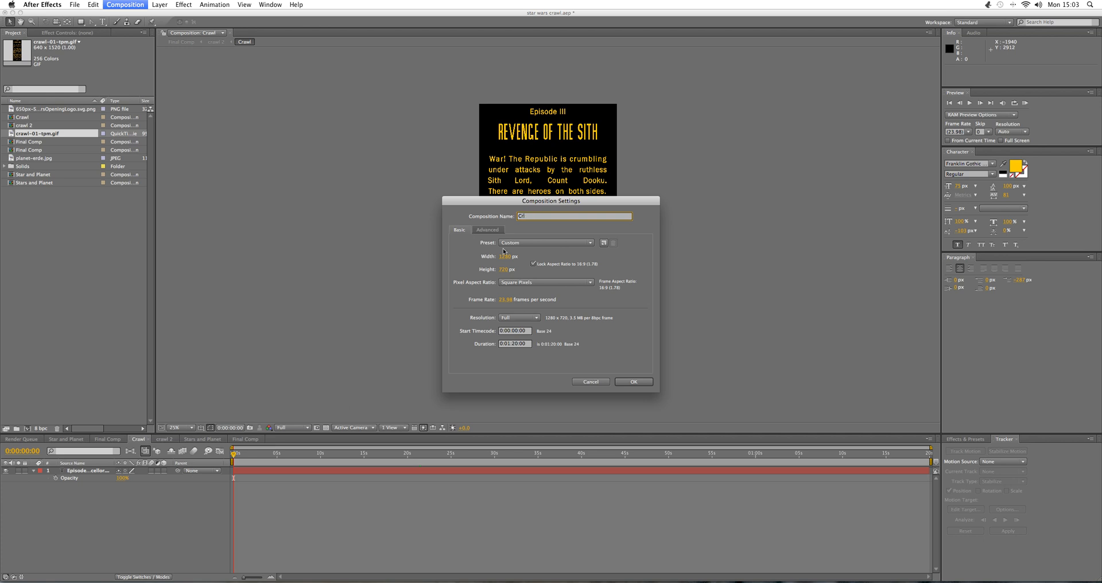
pyautogui.write('Crawl')
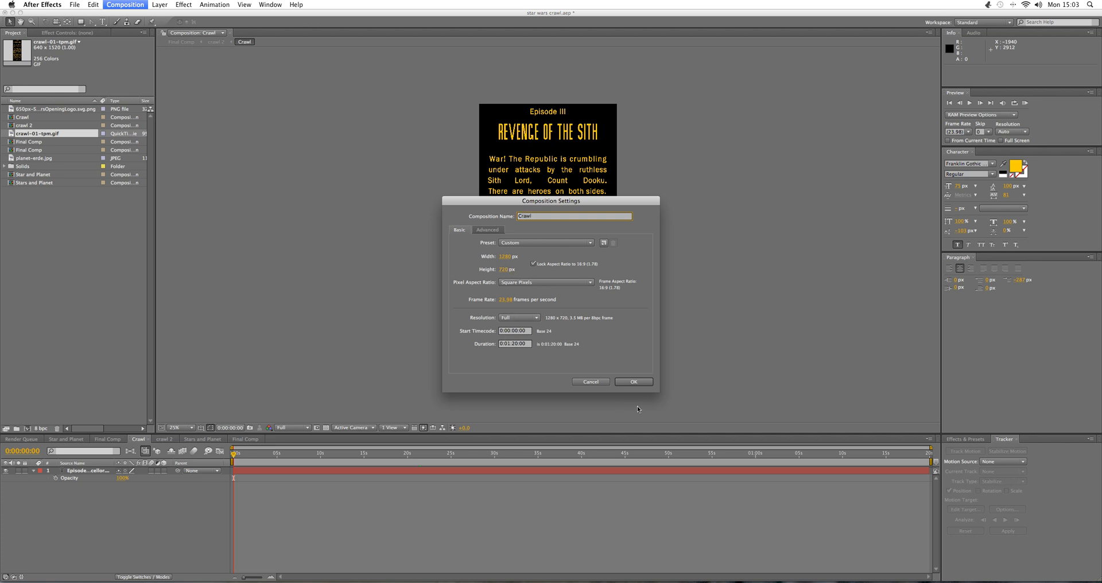
pyautogui.click(632, 381)
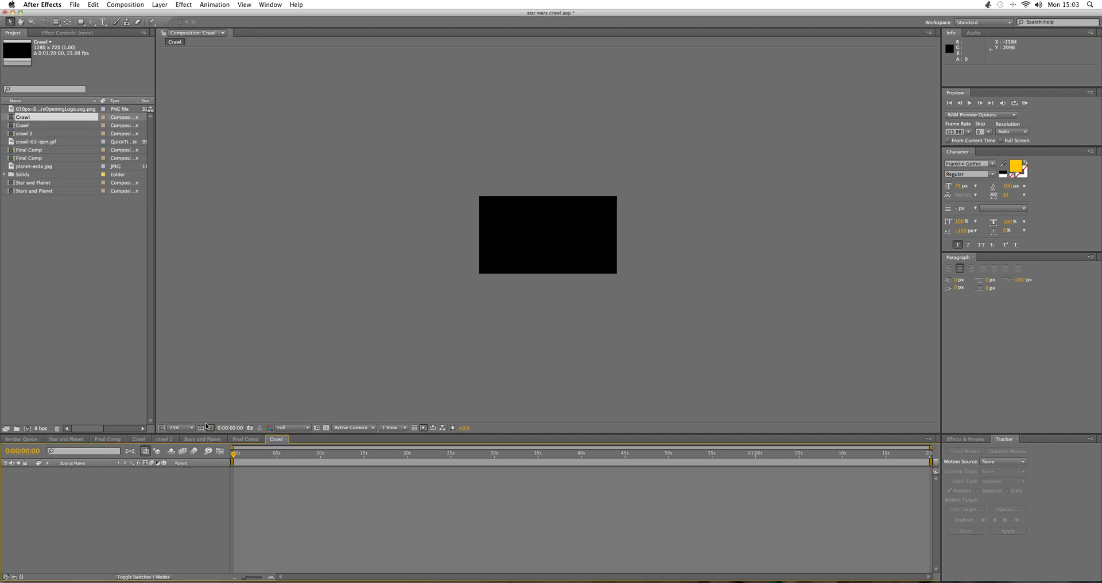
pyautogui.moveTo(37, 138)
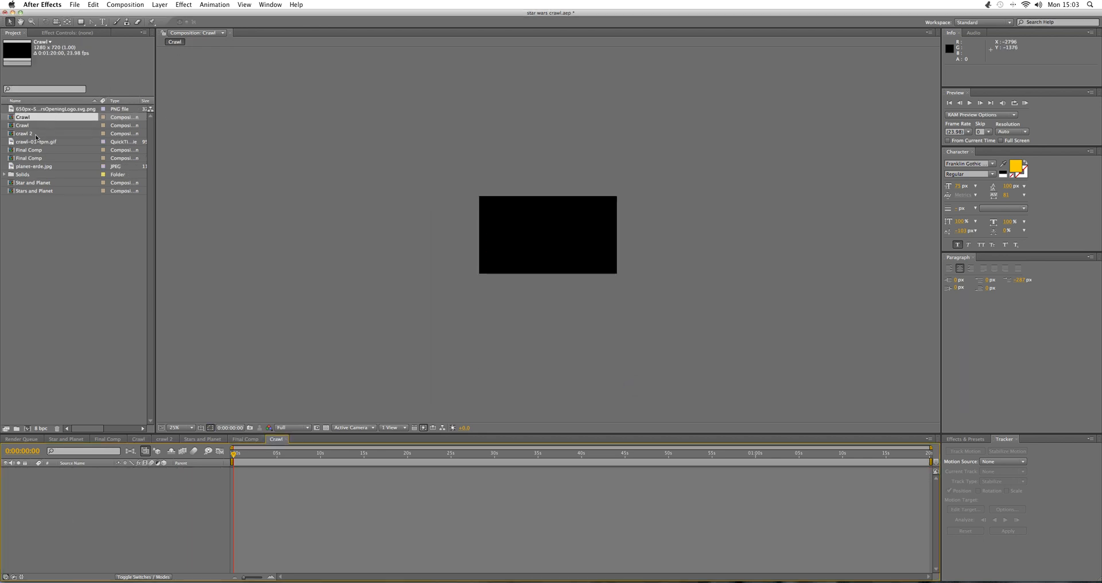
# Step: Drop the tall crawl 2 composition into Crawl as a single layer
pyautogui.doubleClick(23, 125)
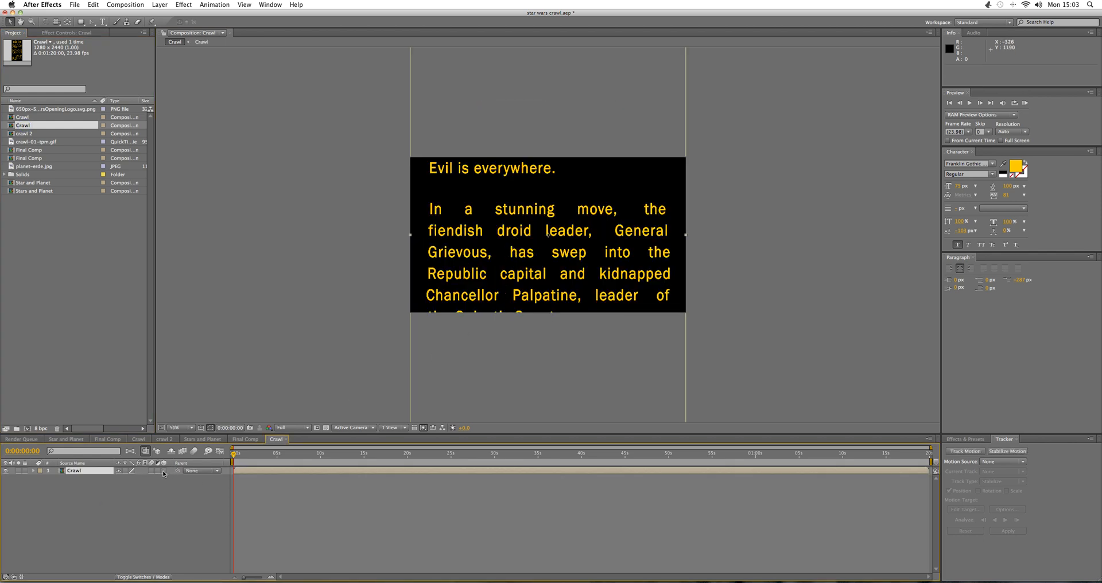
pyautogui.click(145, 577)
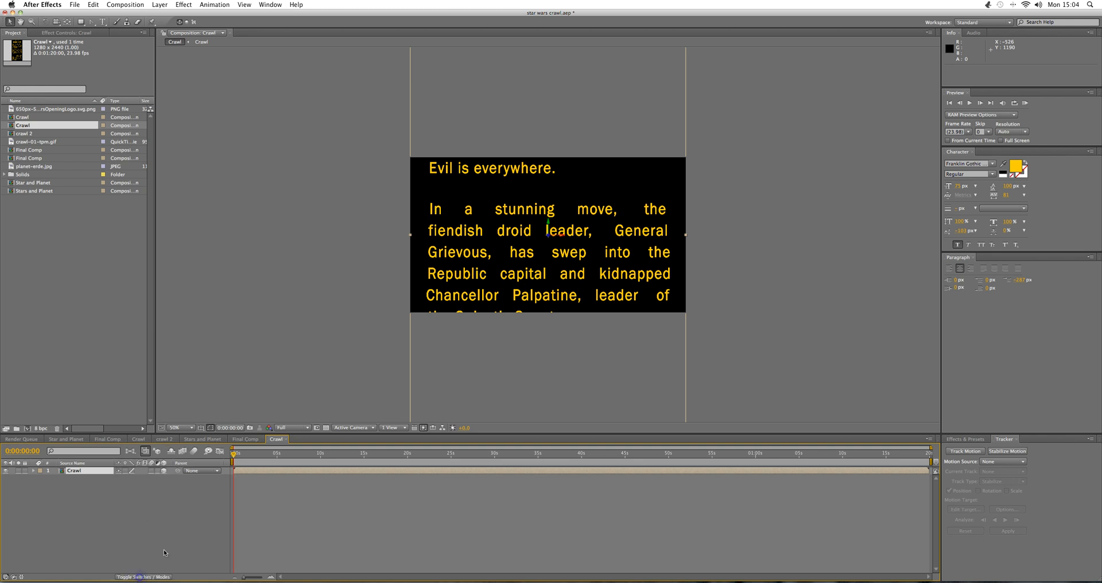
pyautogui.click(74, 471)
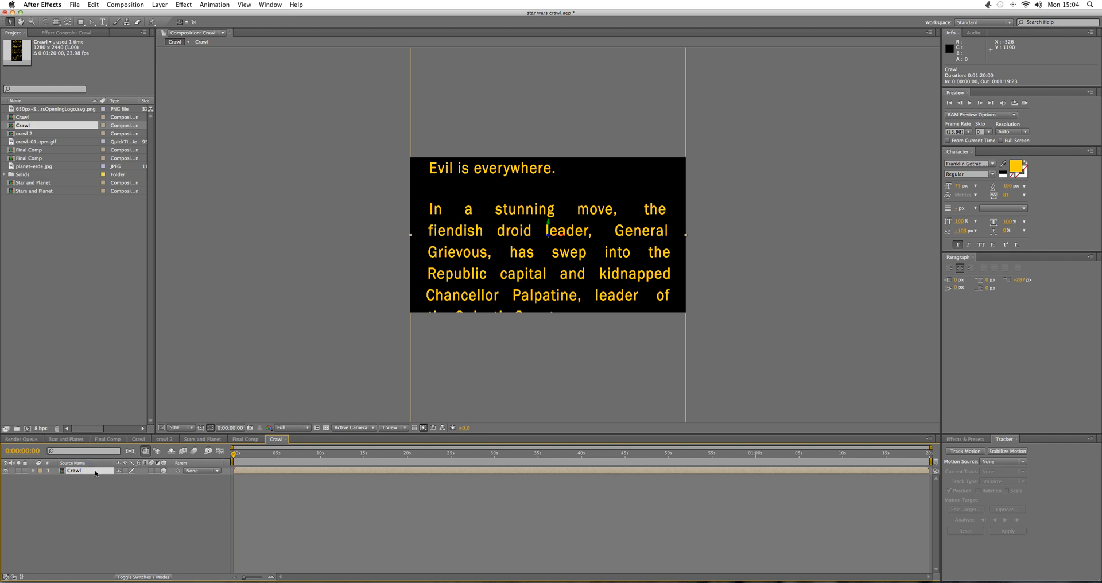
# Step: Make the crawl layer 3D with about -72° X rotation and adjusted anchor so it recedes as it rises
pyautogui.click(58, 471)
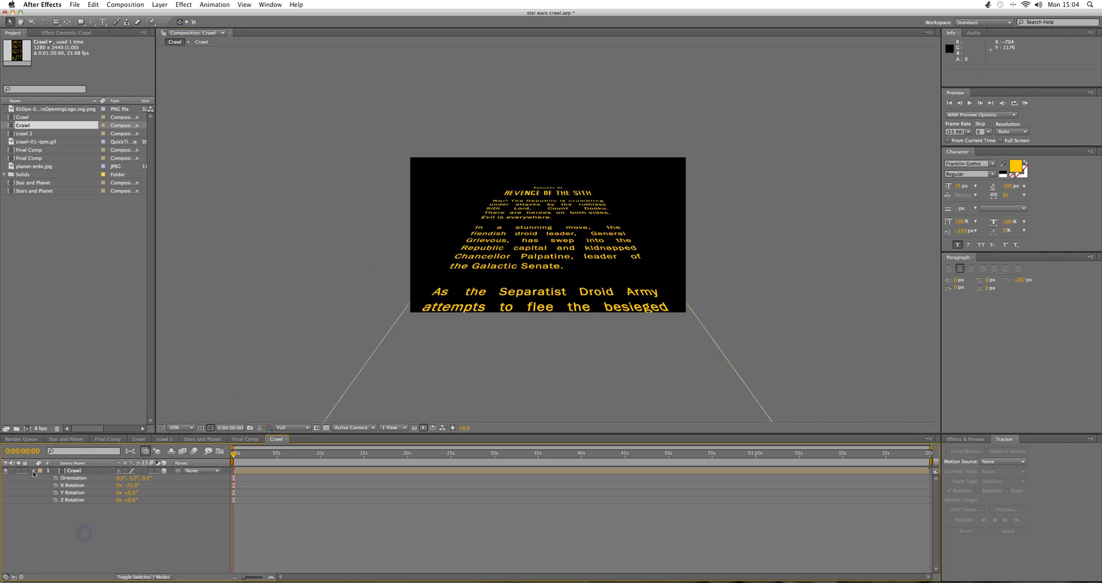
pyautogui.click(318, 454)
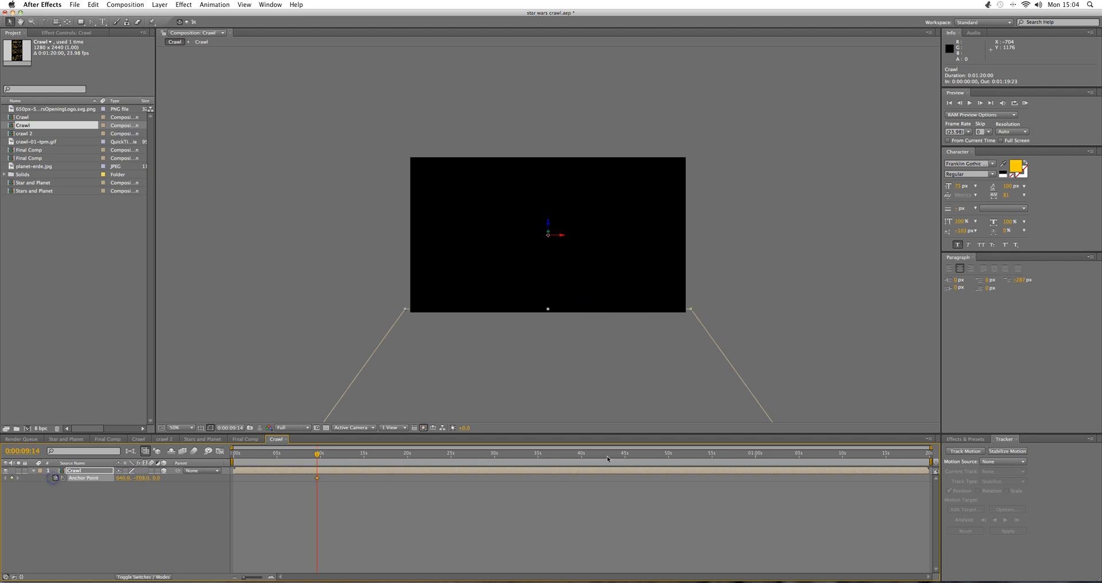
pyautogui.click(827, 453)
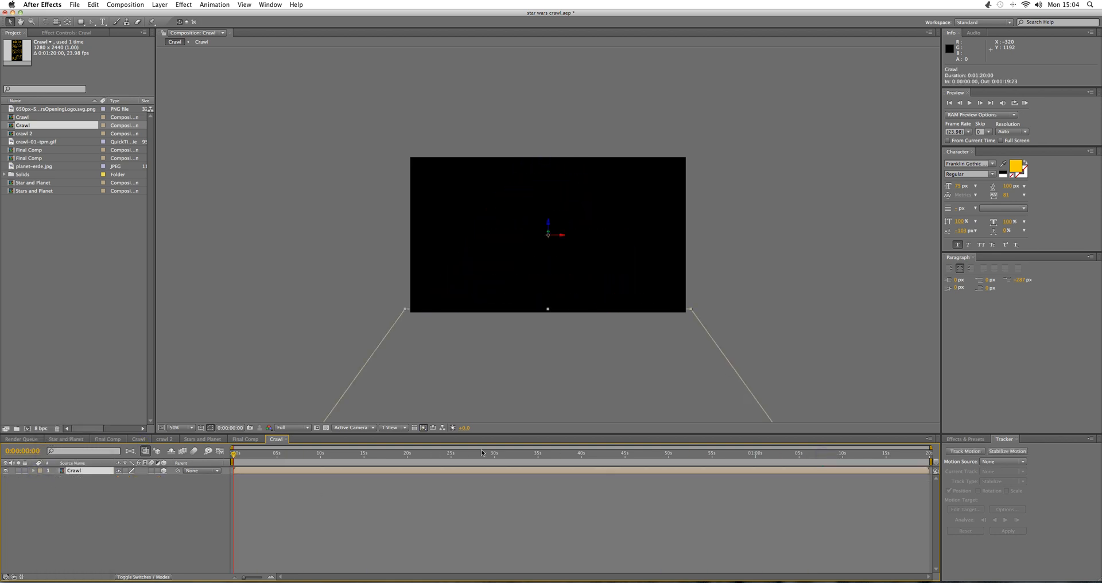
pyautogui.click(738, 454)
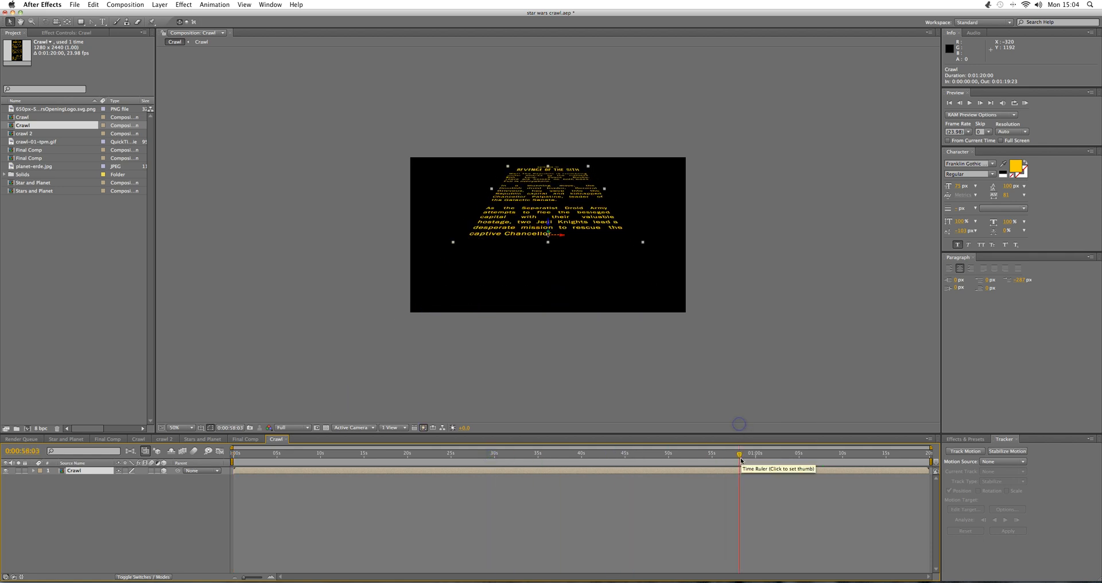
# Step: Apply the Generate > Ramp gradient effect to the new adjustment layer
pyautogui.click(158, 5)
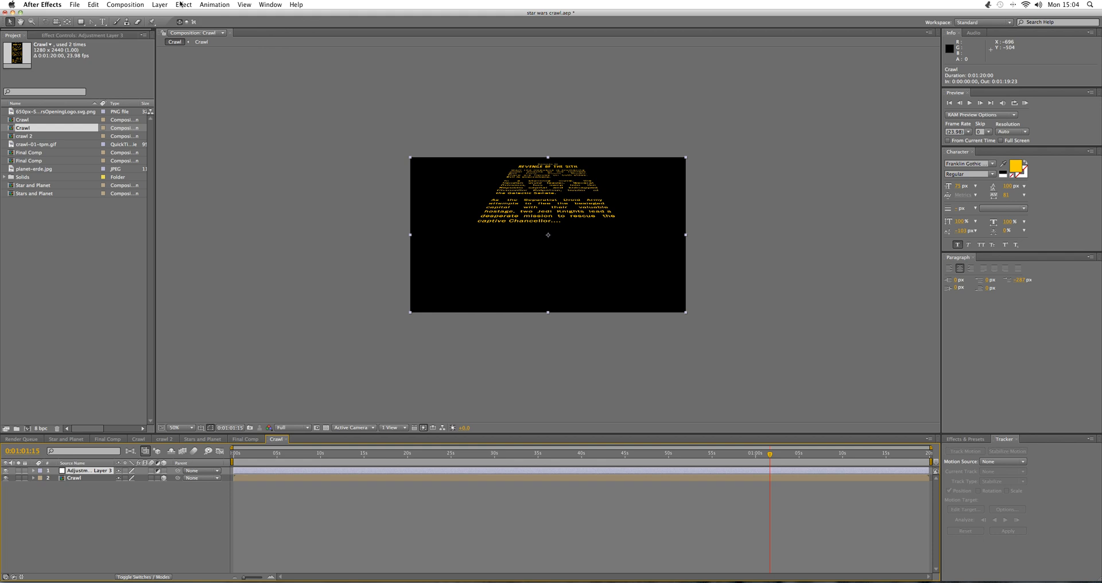
pyautogui.click(184, 5)
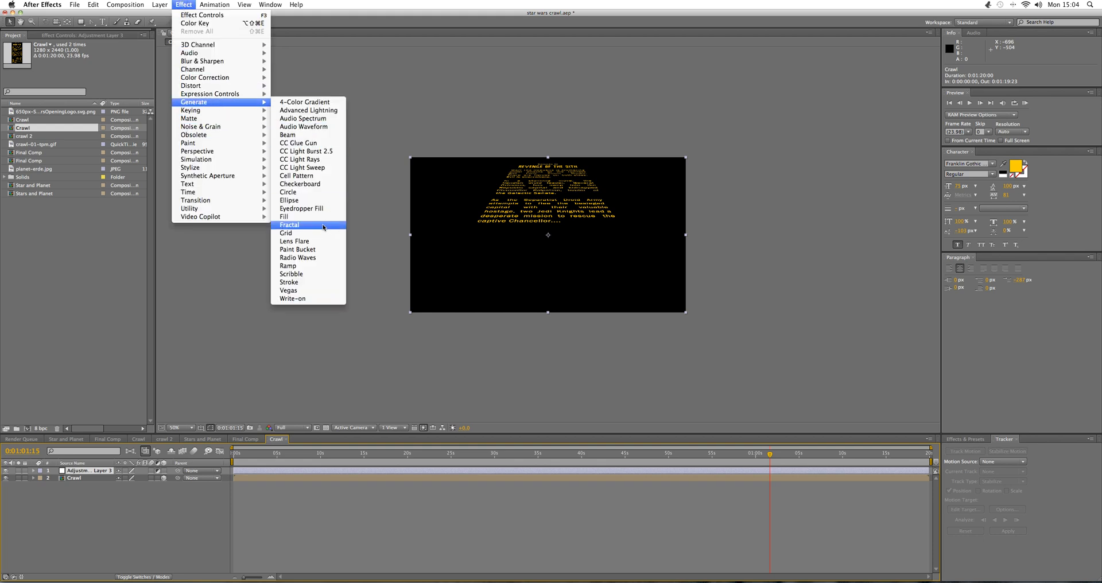
pyautogui.click(287, 265)
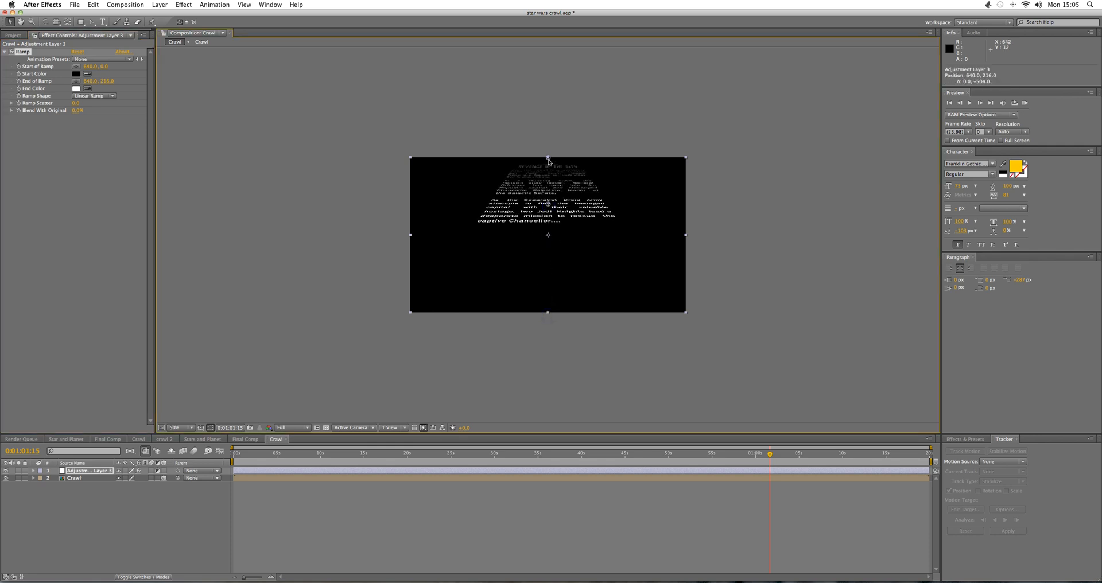
# Step: Pull the ramp end point down over the text and review the fade at earlier crawl times
pyautogui.moveTo(548, 161); pyautogui.dragTo(548, 184)
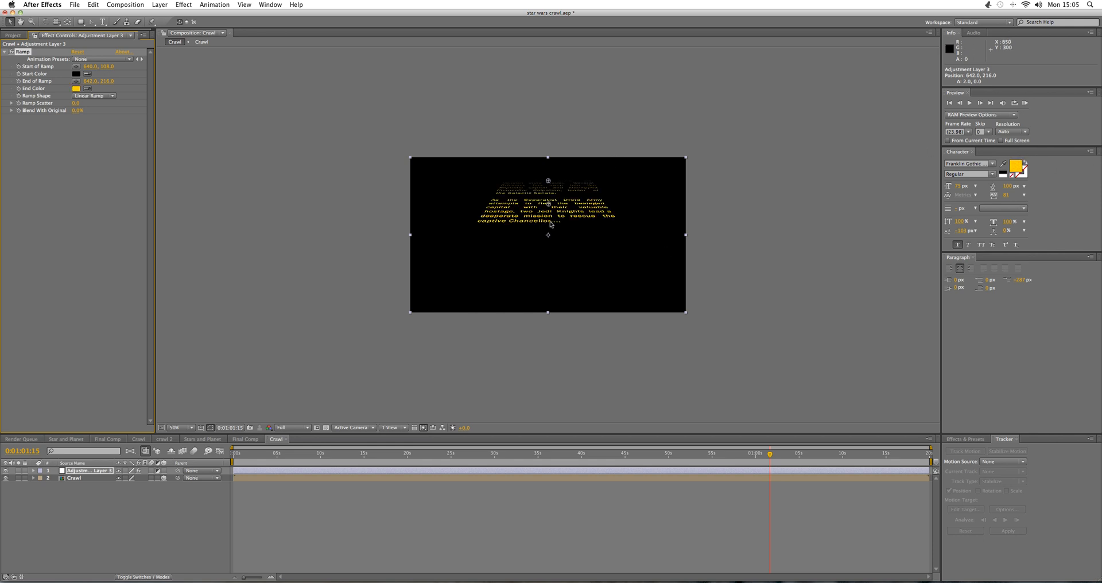
pyautogui.click(315, 457)
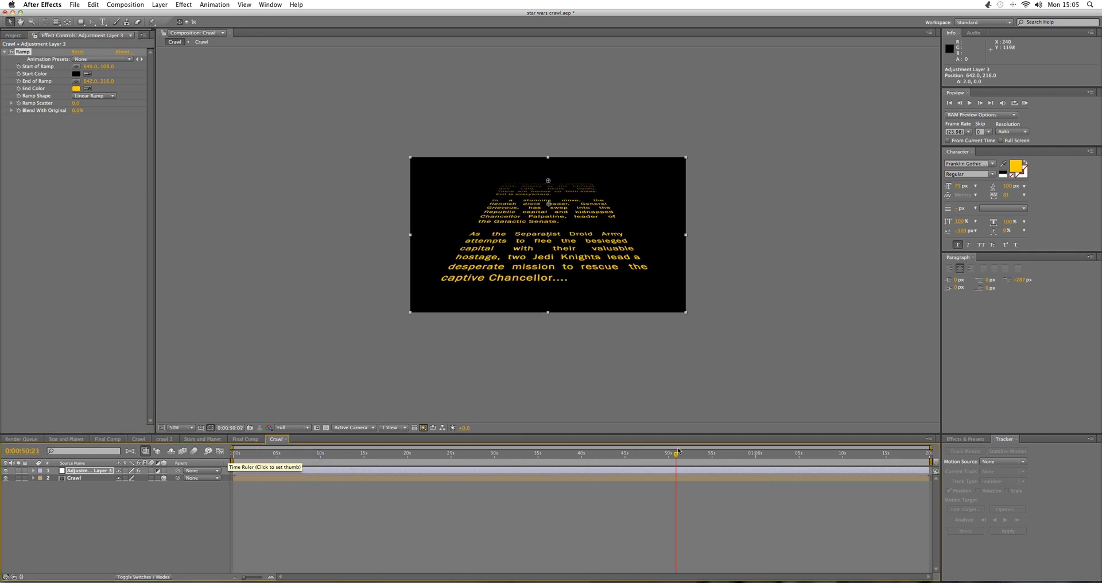
pyautogui.click(841, 452)
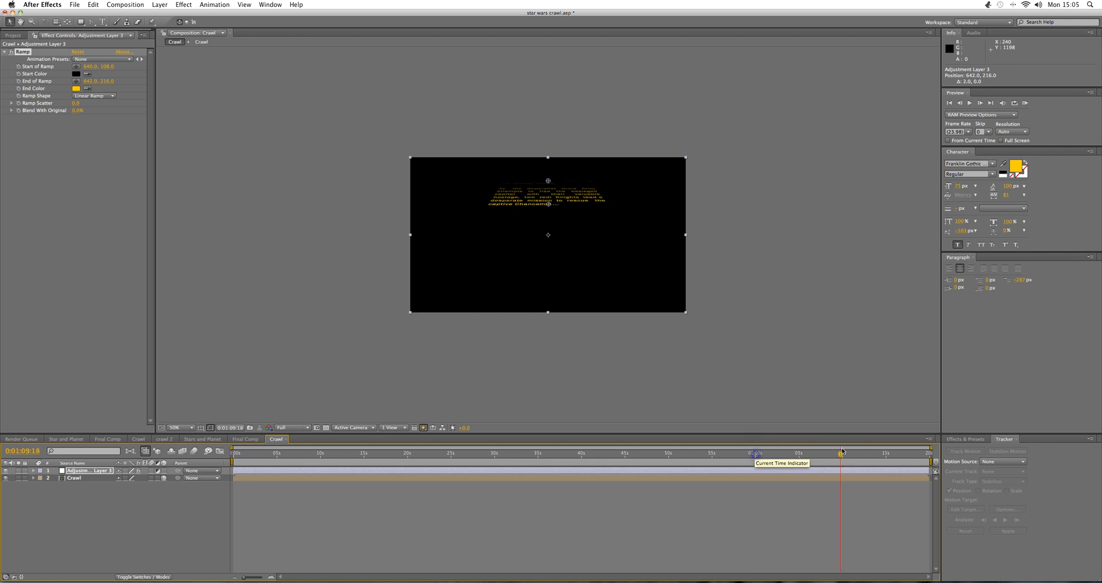
# Step: Bring the Crawl composition into Final Comp as the top layer over the starfield
pyautogui.click(245, 439)
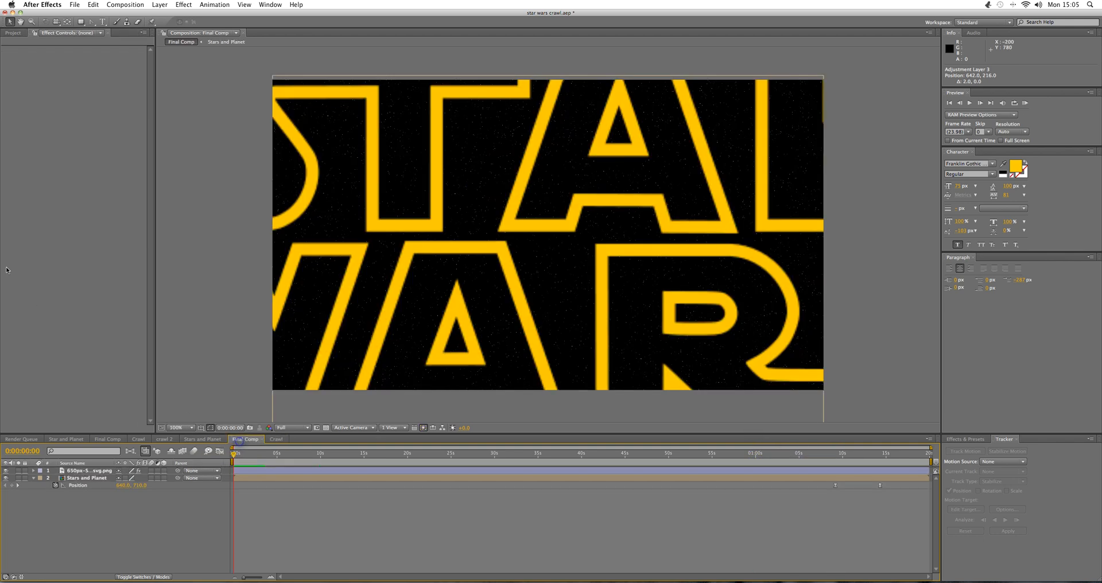
pyautogui.click(11, 32)
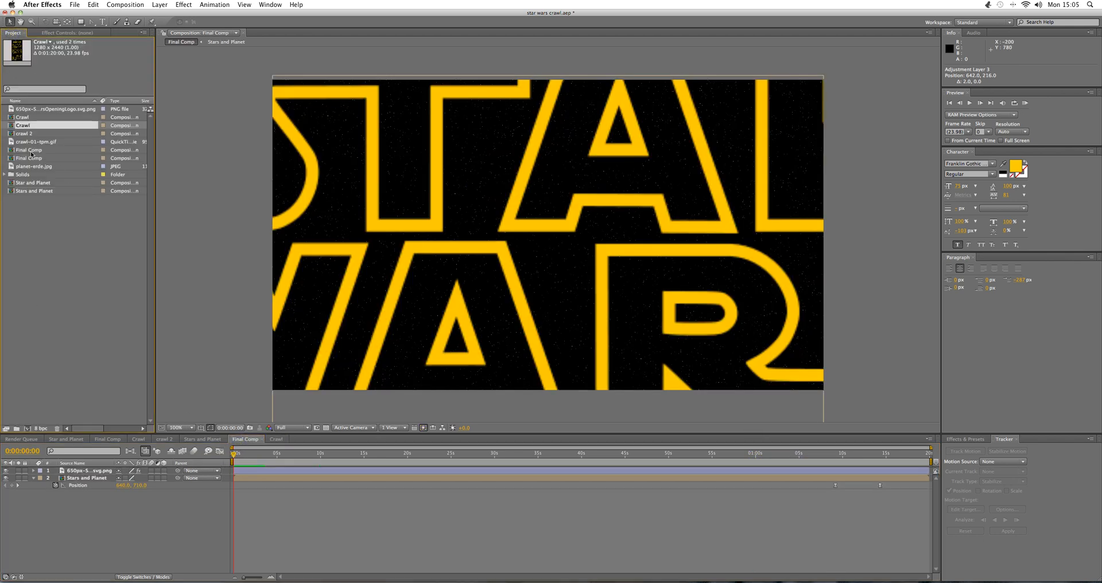
pyautogui.click(23, 117)
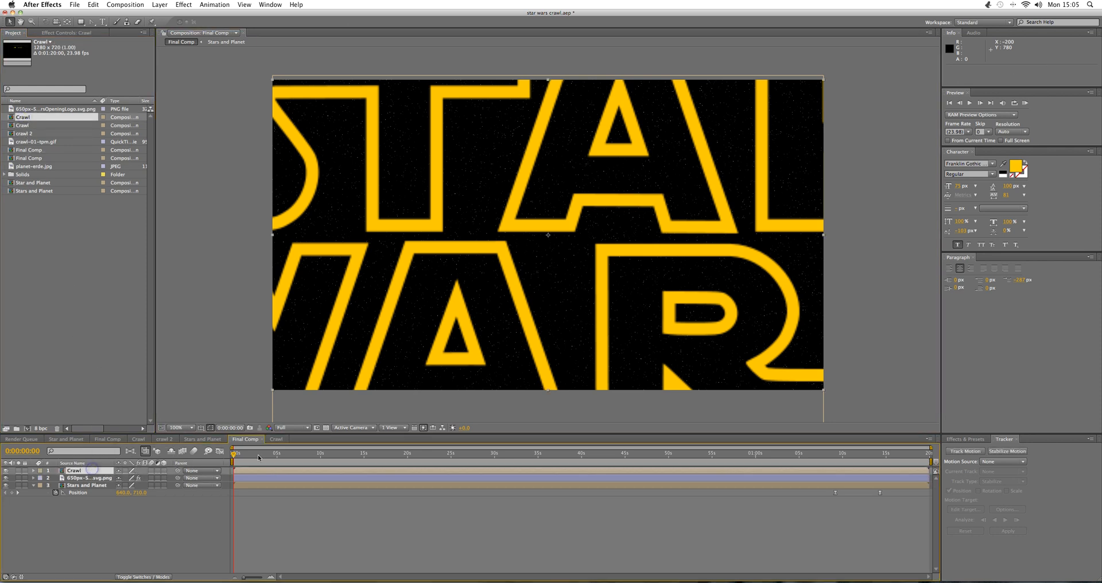
pyautogui.click(322, 453)
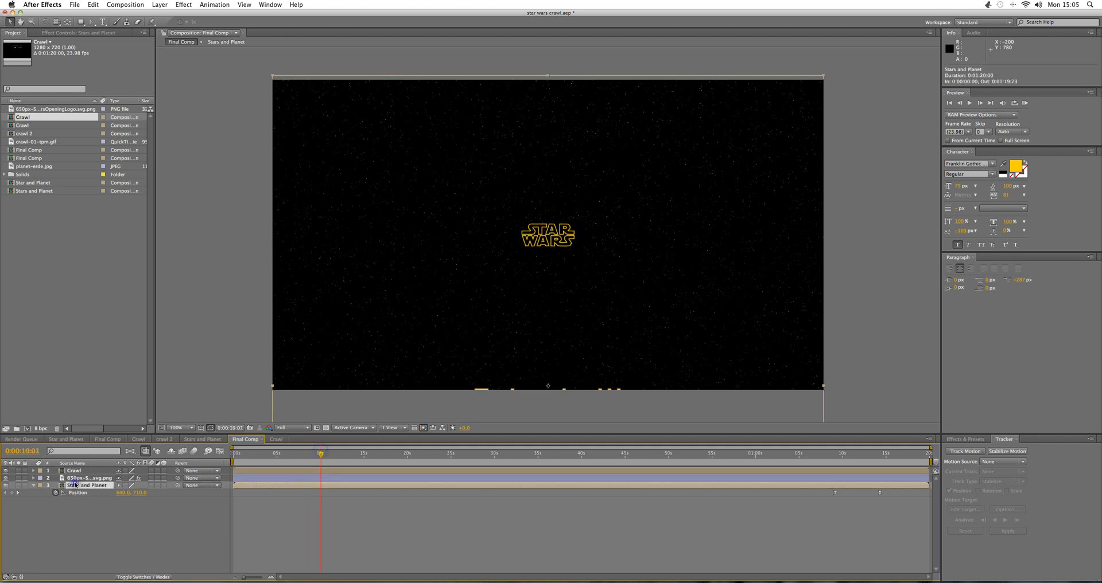
pyautogui.click(89, 478)
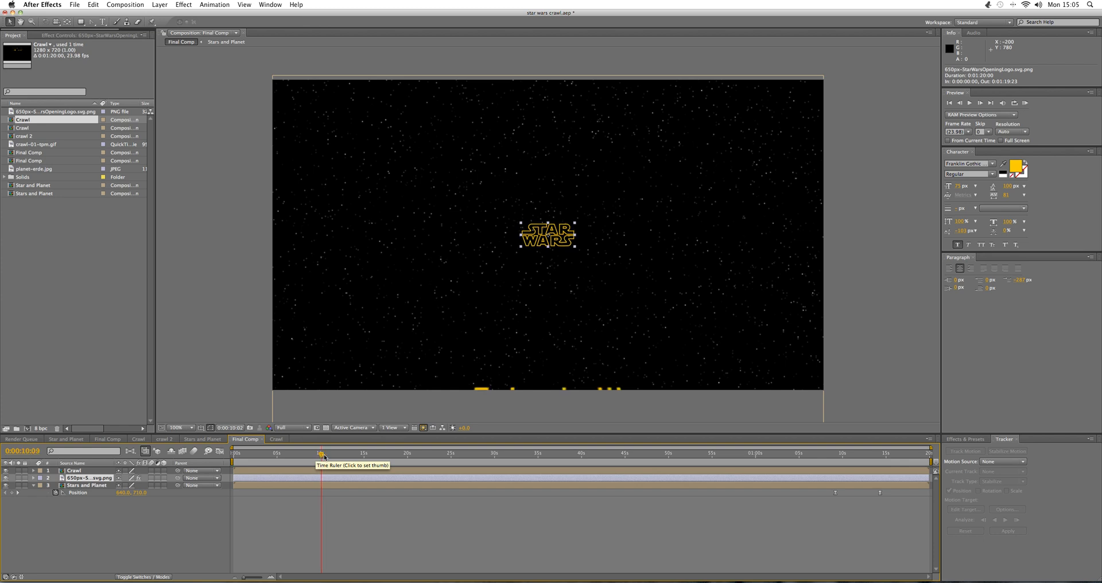
# Step: Keyframe the logo layer's Opacity to 0% at the moment the crawl enters
pyautogui.click(321, 454)
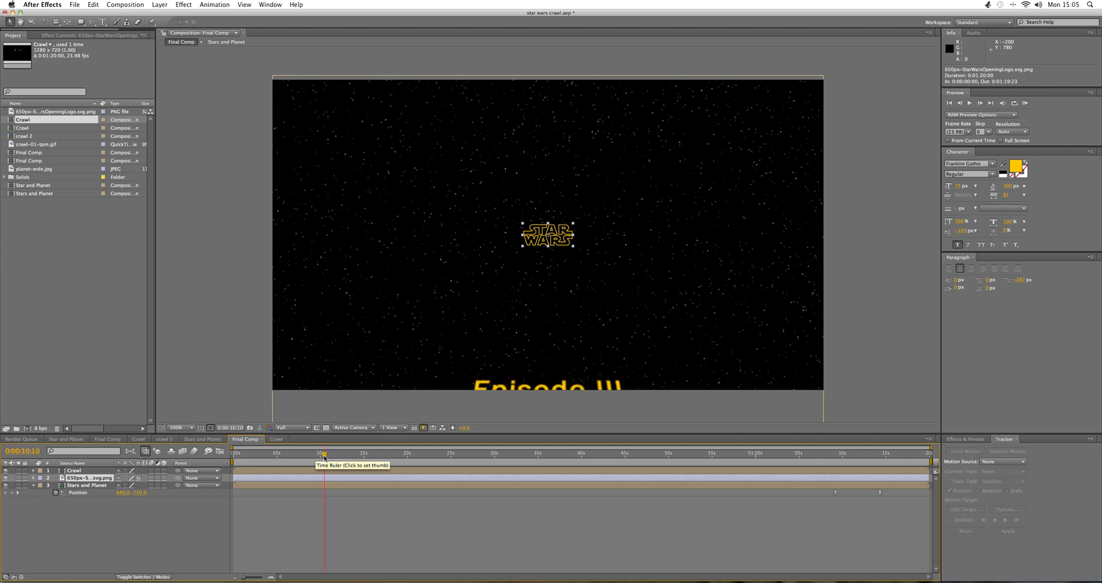
pyautogui.click(320, 454)
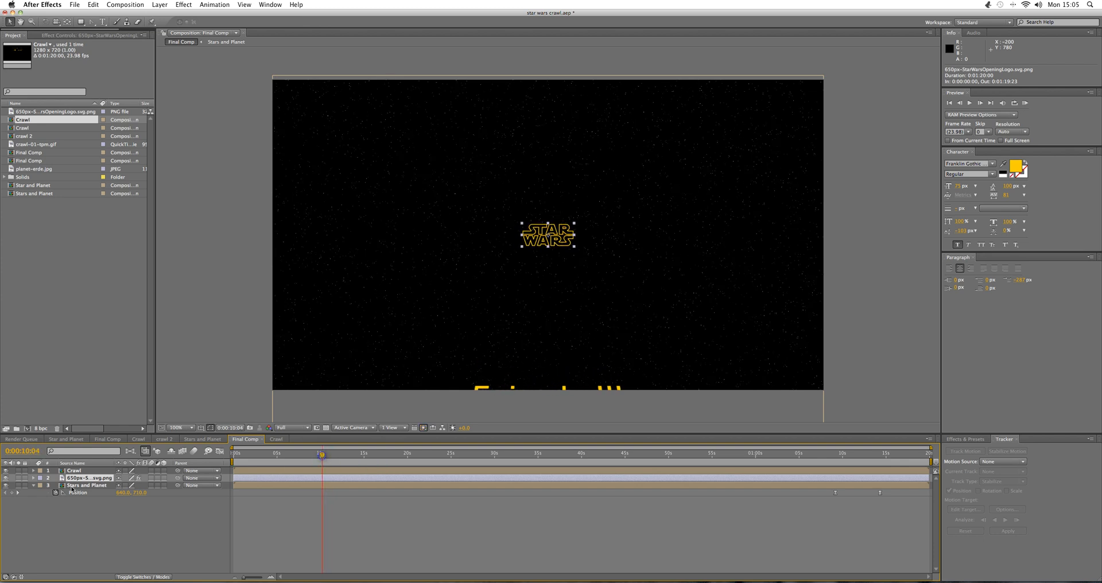
pyautogui.click(33, 477)
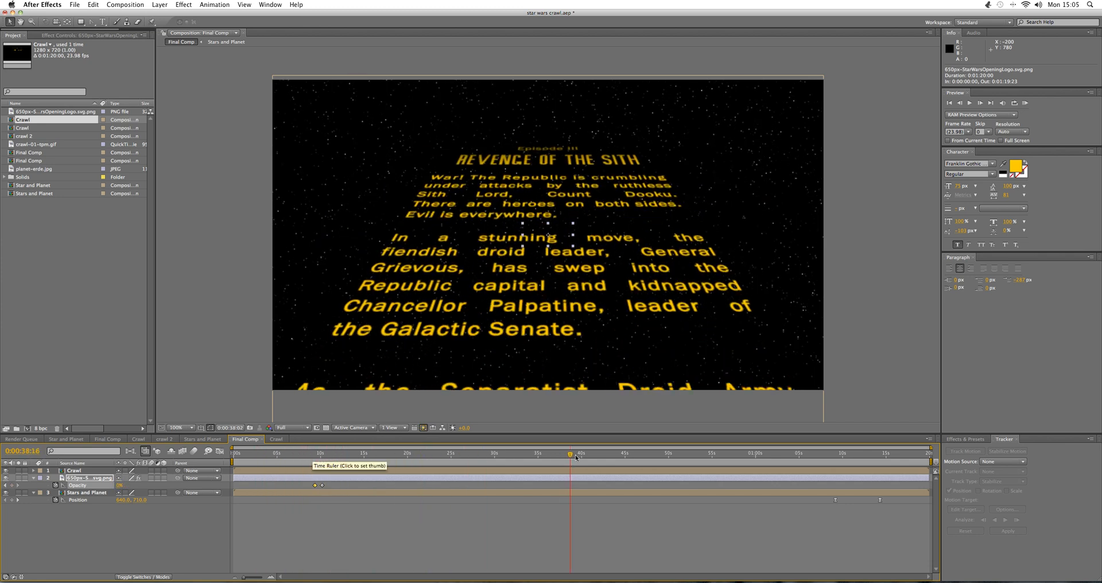
# Step: Scrub ahead to review the receding crawl and the closing horizon reveal
pyautogui.click(786, 454)
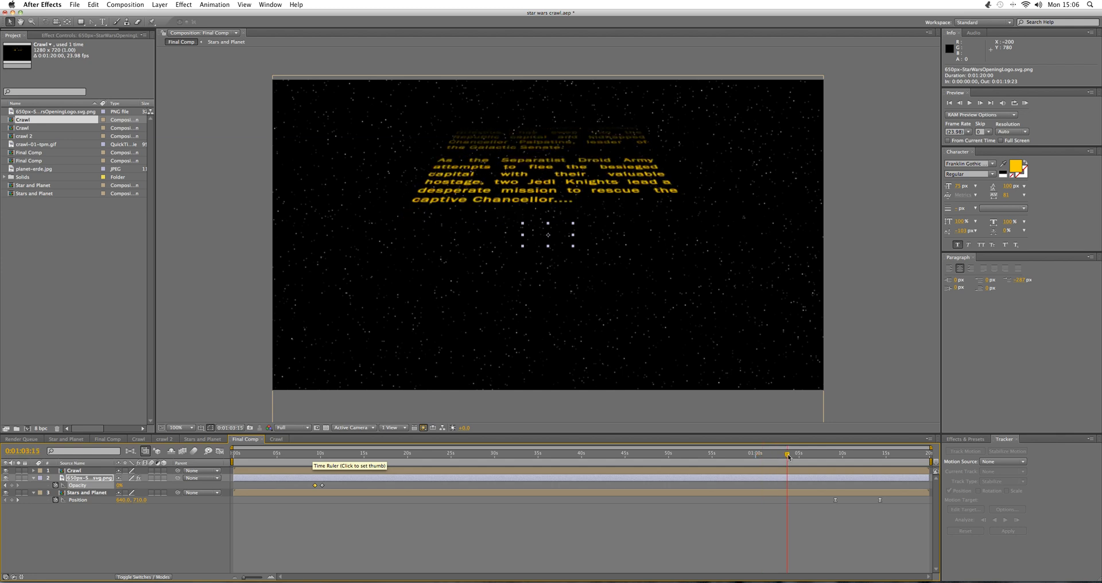
pyautogui.click(834, 452)
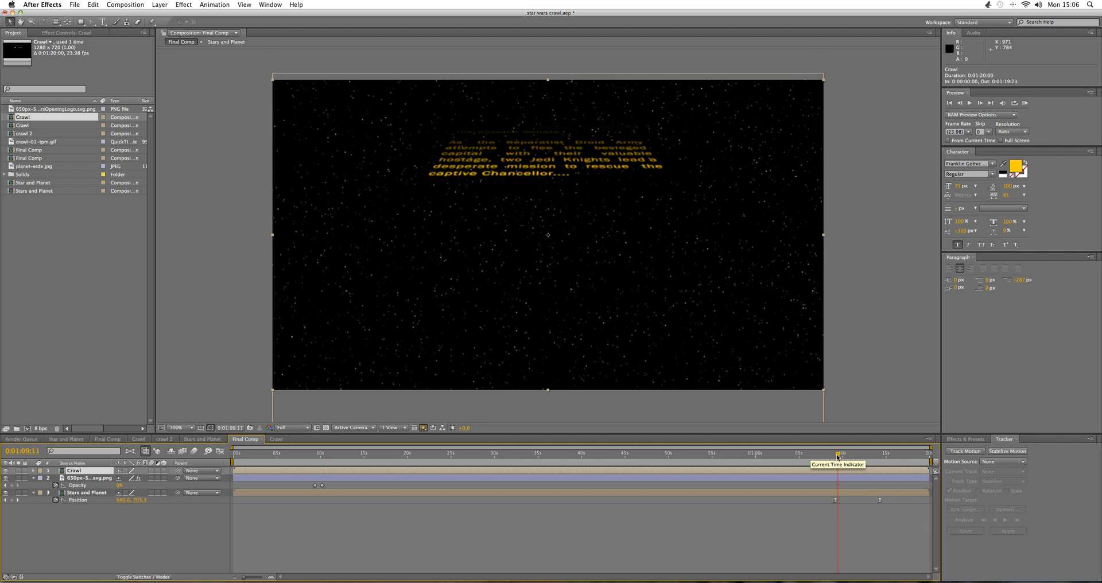
pyautogui.moveTo(838, 452); pyautogui.dragTo(821, 452)
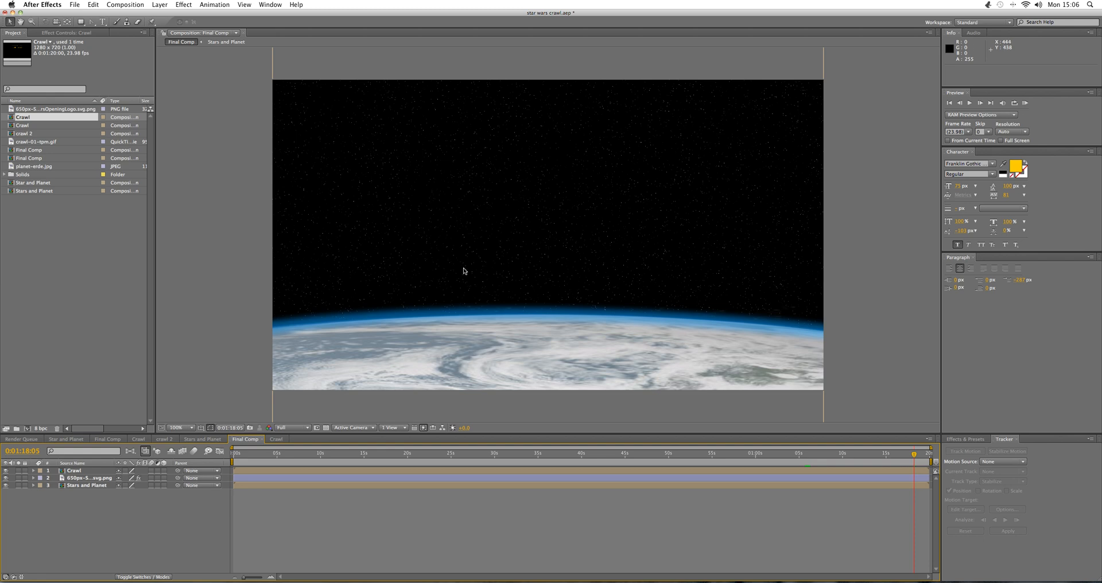
pyautogui.moveTo(274, 295)
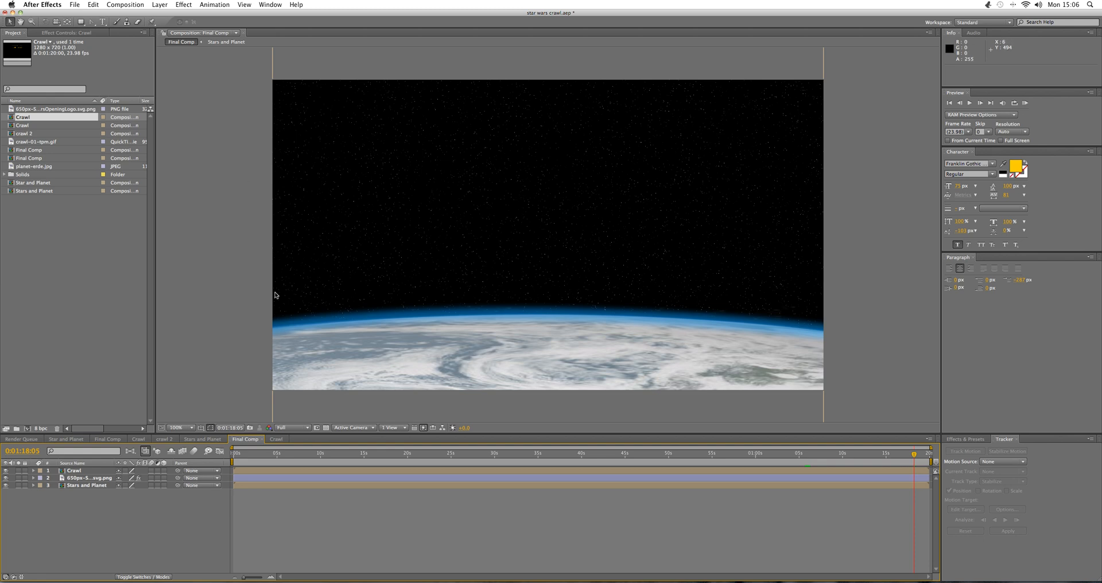